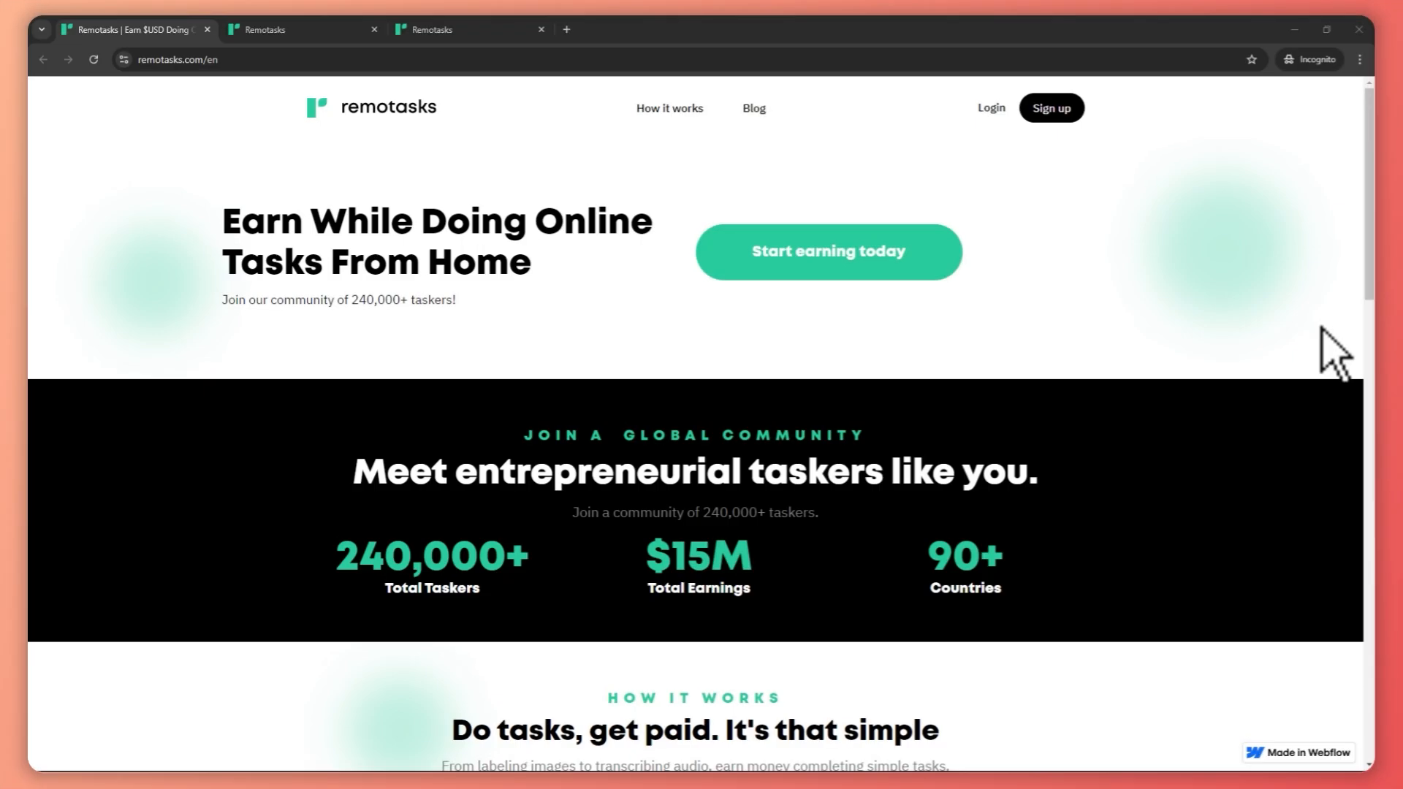
pyautogui.moveTo(917, 242)
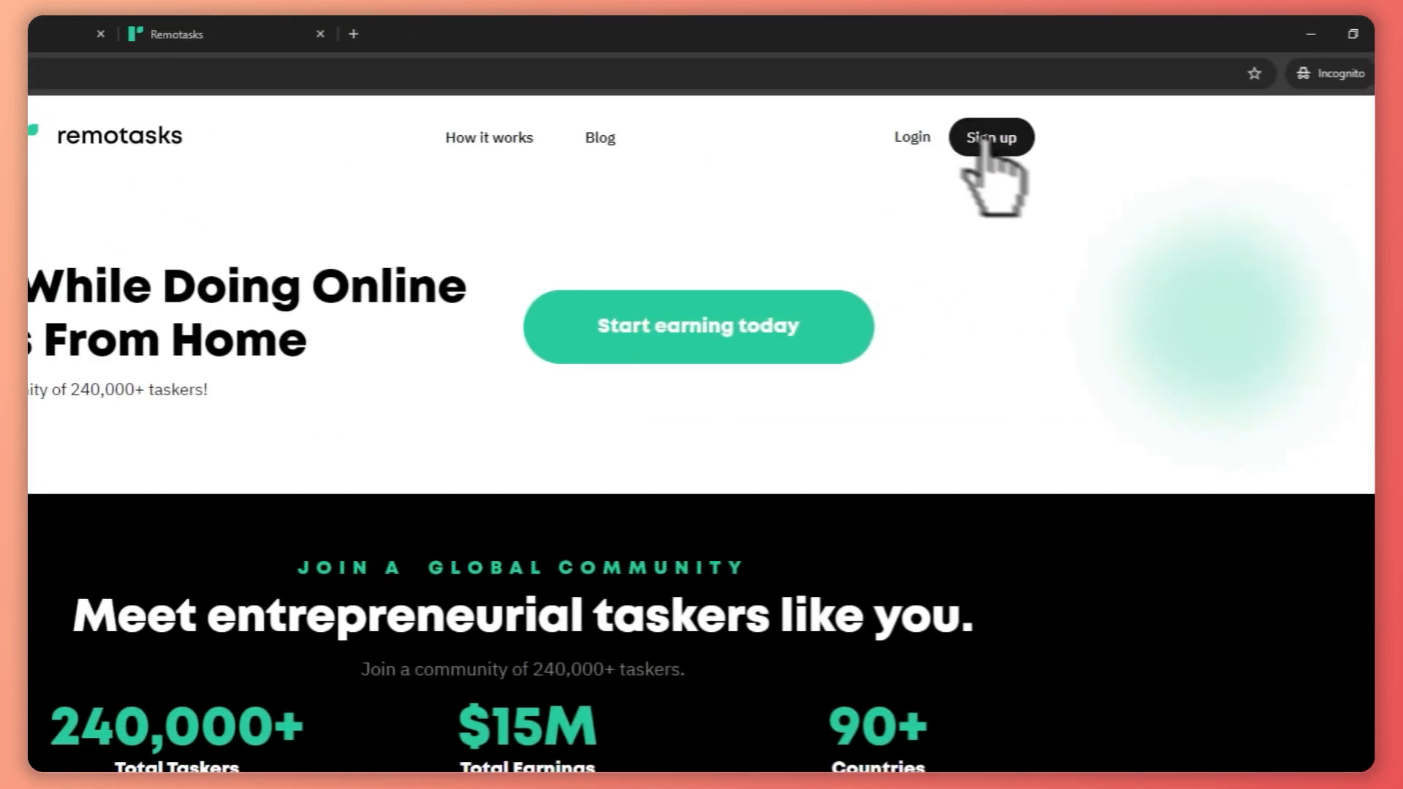
pyautogui.moveTo(1007, 179)
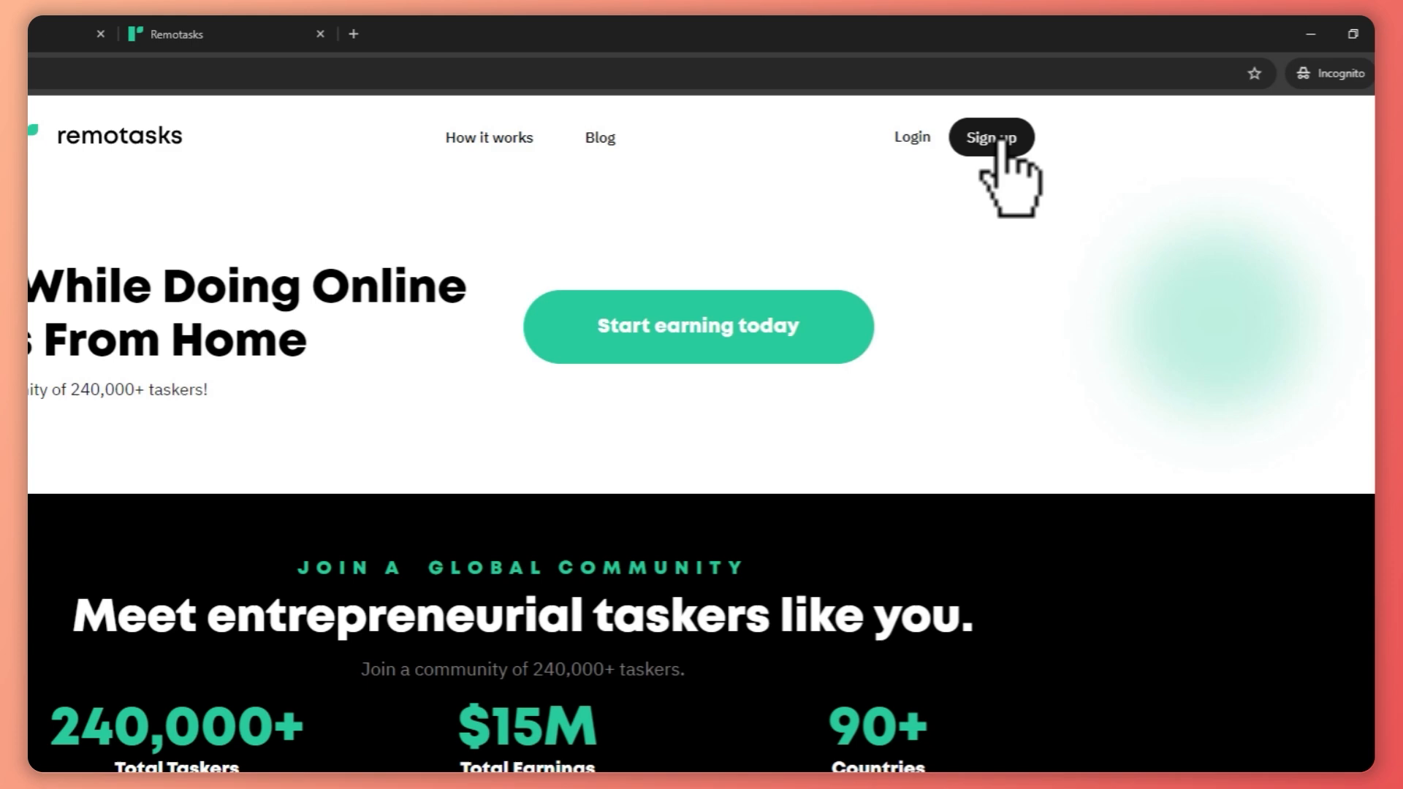
# Step: Start signing up for a new Remotasks account from the home page
pyautogui.click(989, 136)
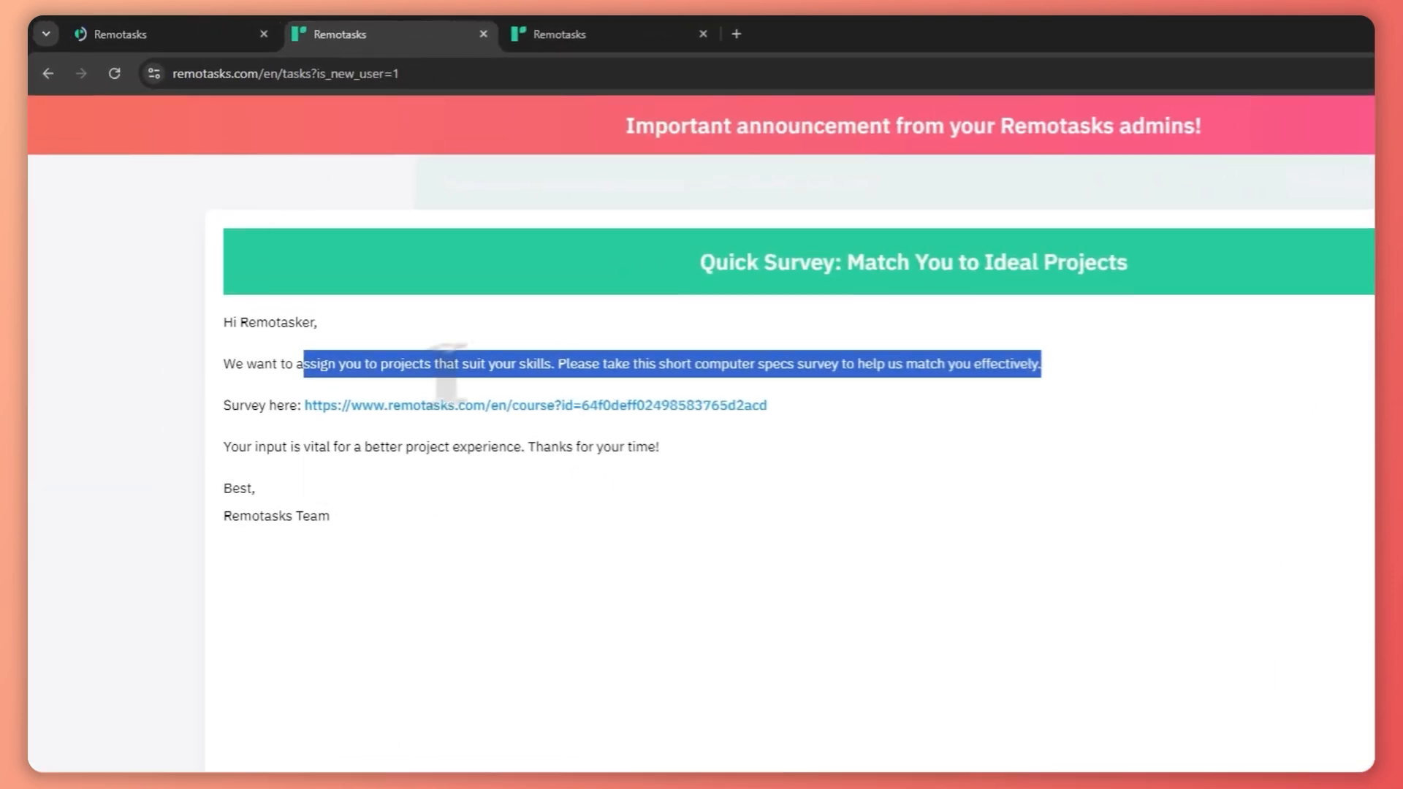
# Step: Open the computer specs survey from the announcement and start tasking after passing the exam
pyautogui.click(975, 555)
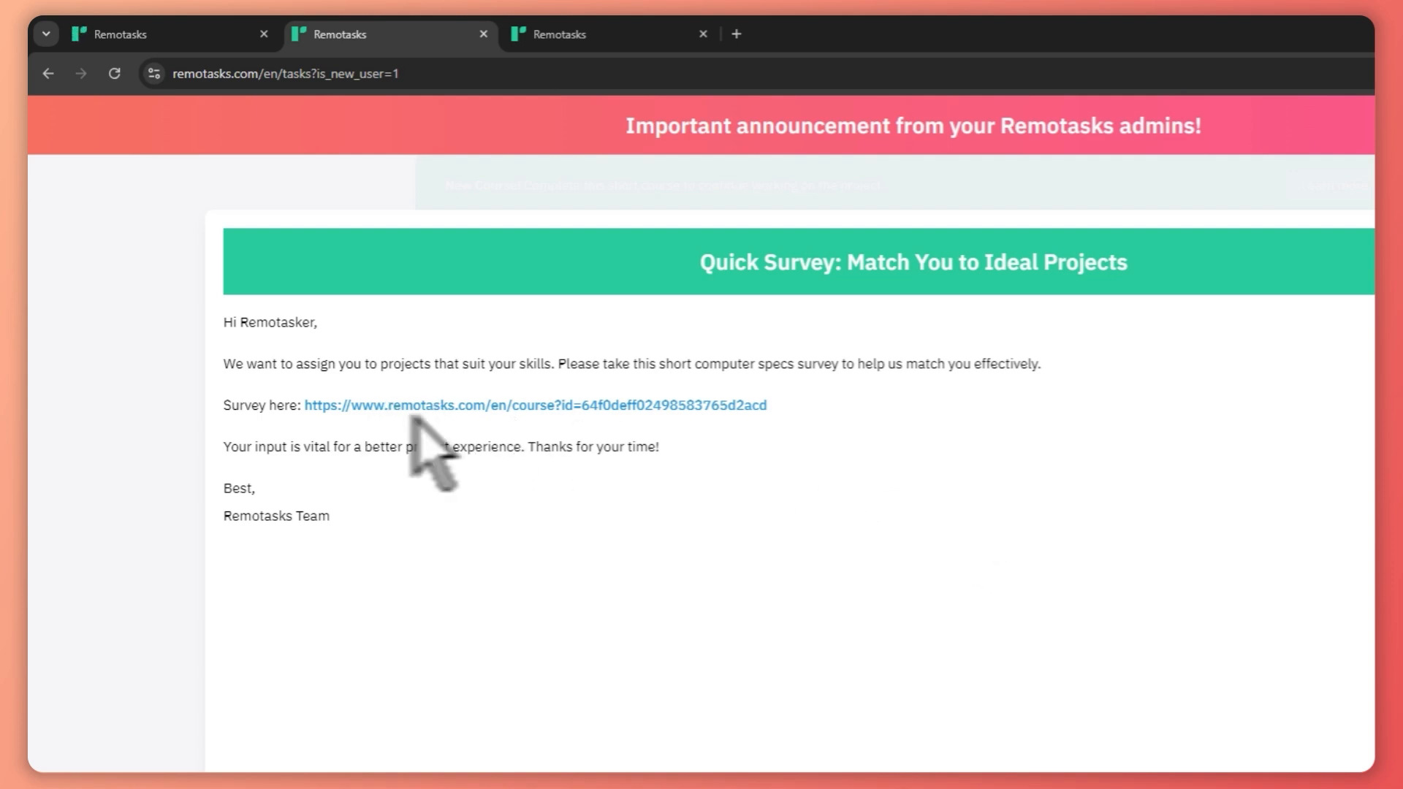
pyautogui.click(534, 404)
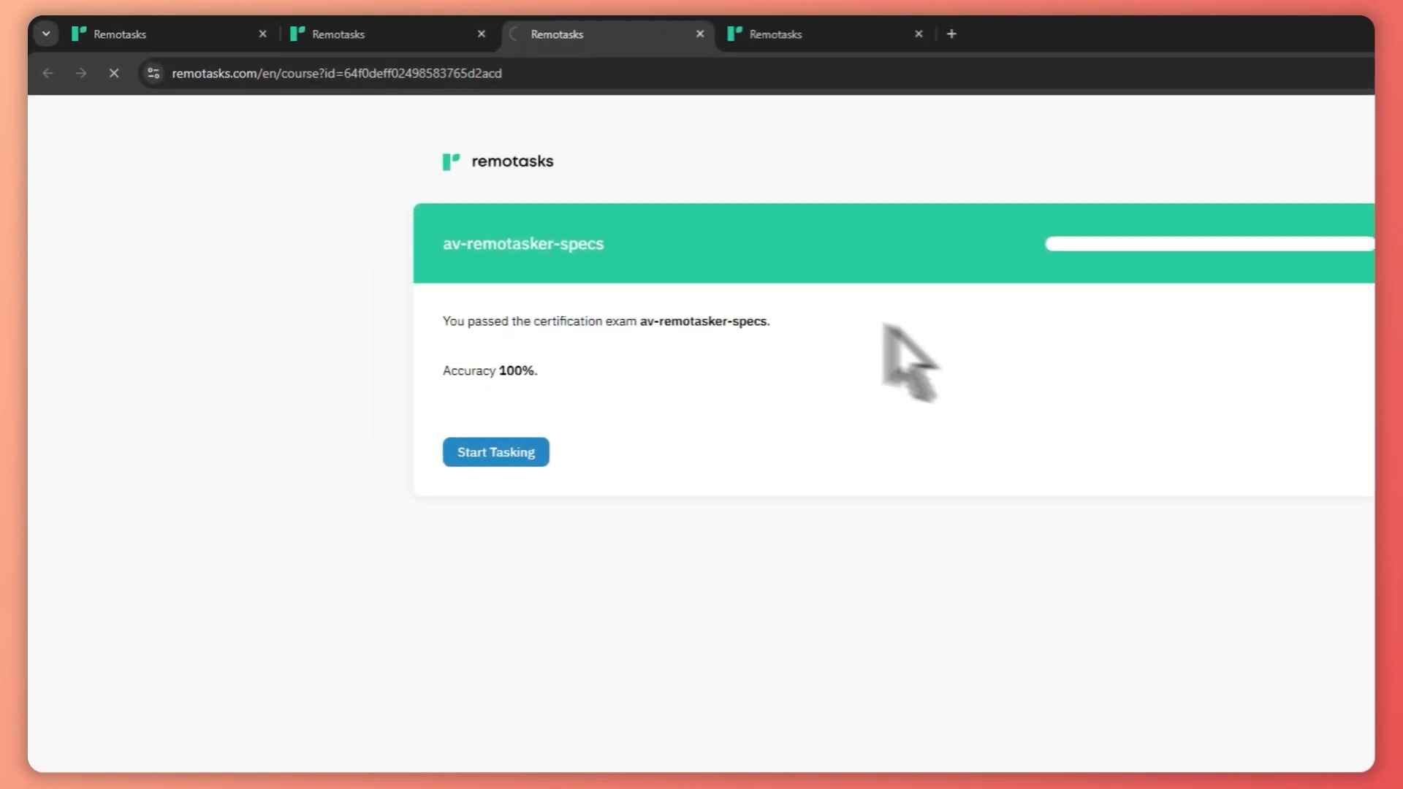
pyautogui.click(494, 452)
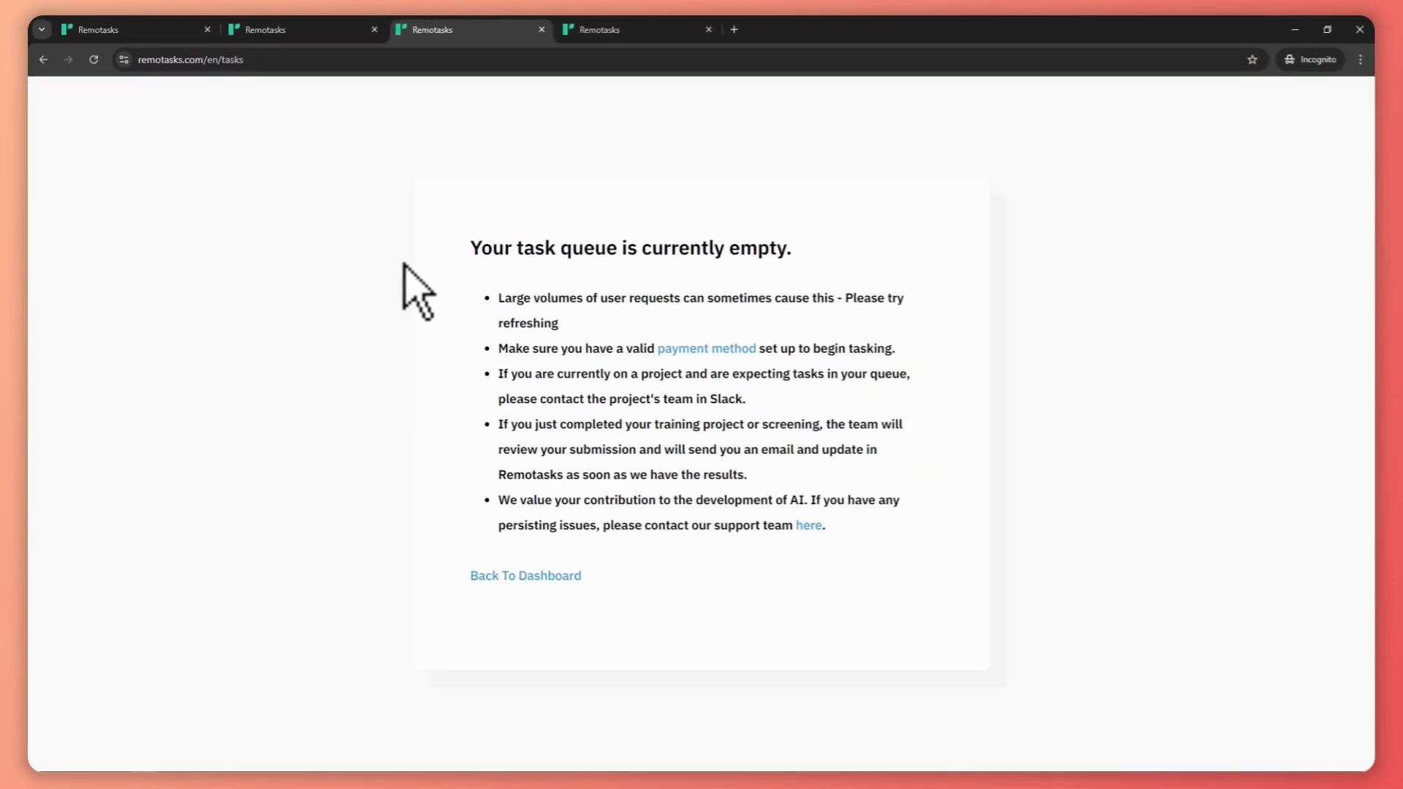
pyautogui.moveTo(546, 49)
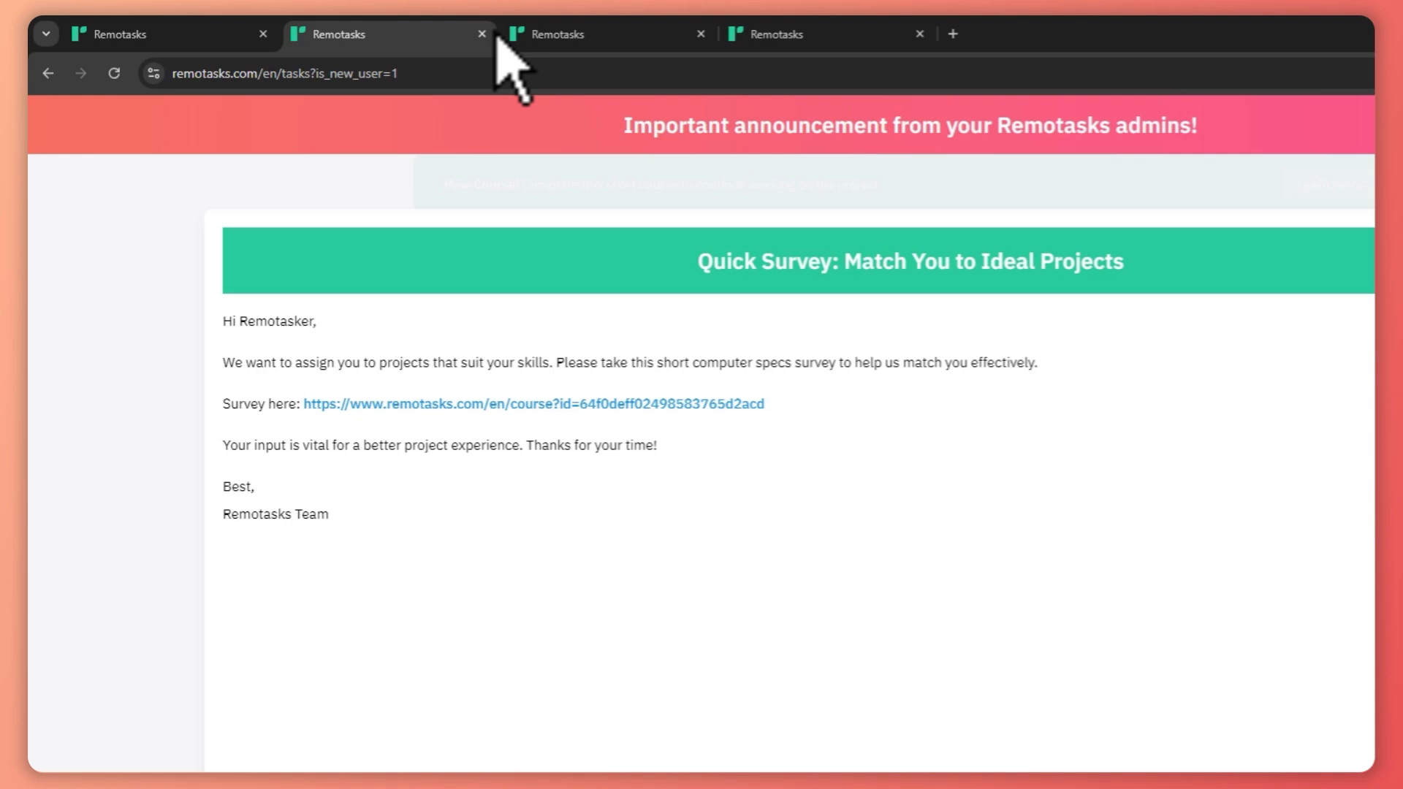
pyautogui.moveTo(304, 89)
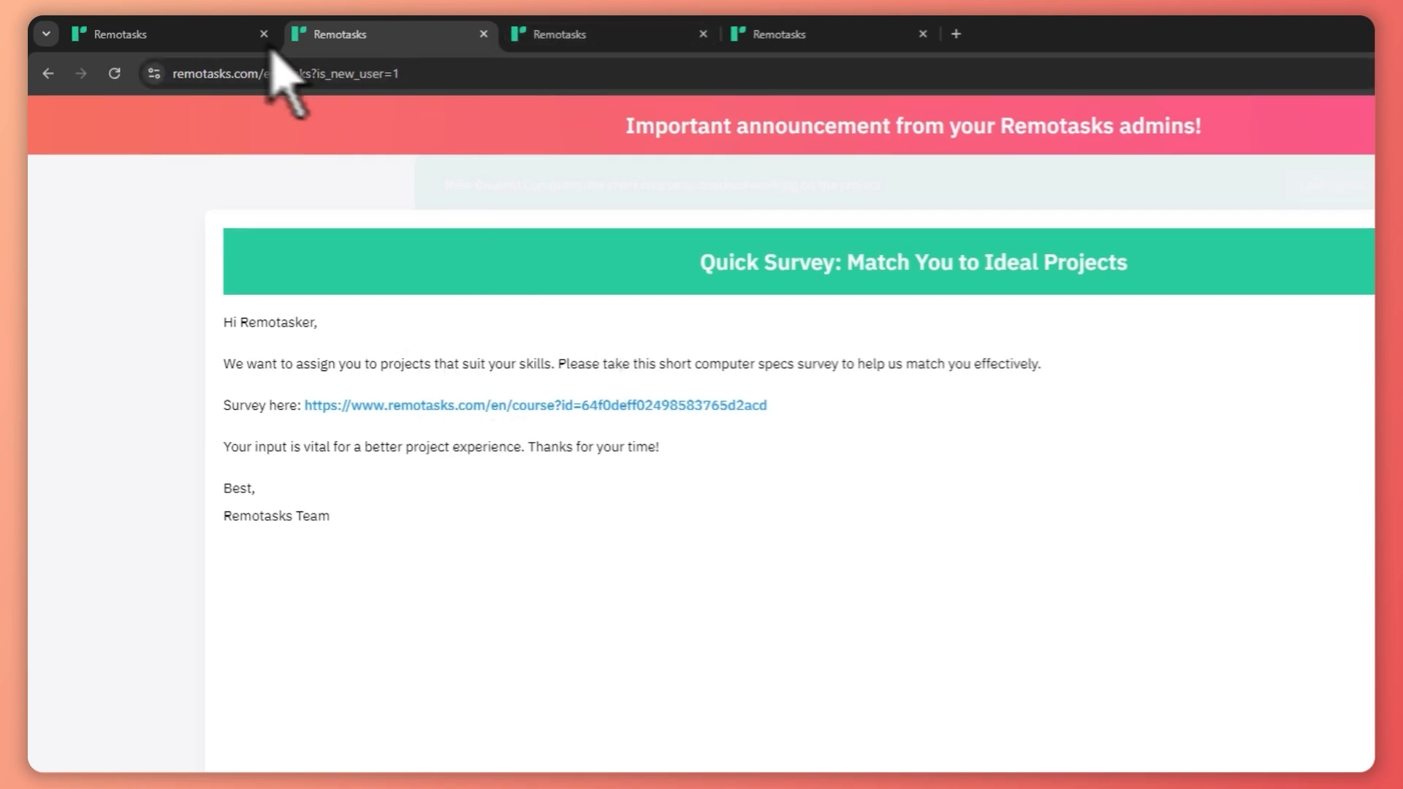
# Step: Close the extra tabs and open Account settings from the account name menu
pyautogui.click(482, 35)
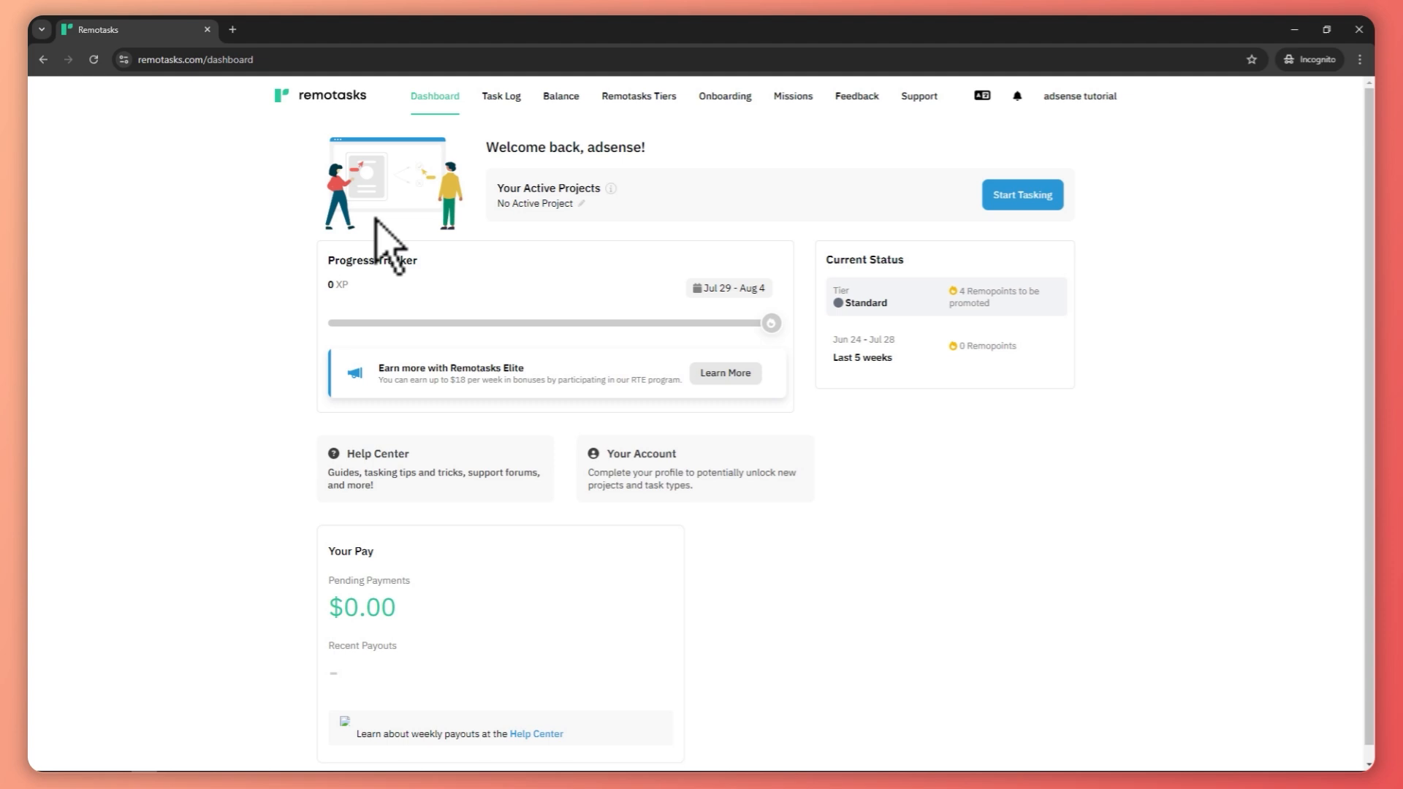
pyautogui.moveTo(1080, 96)
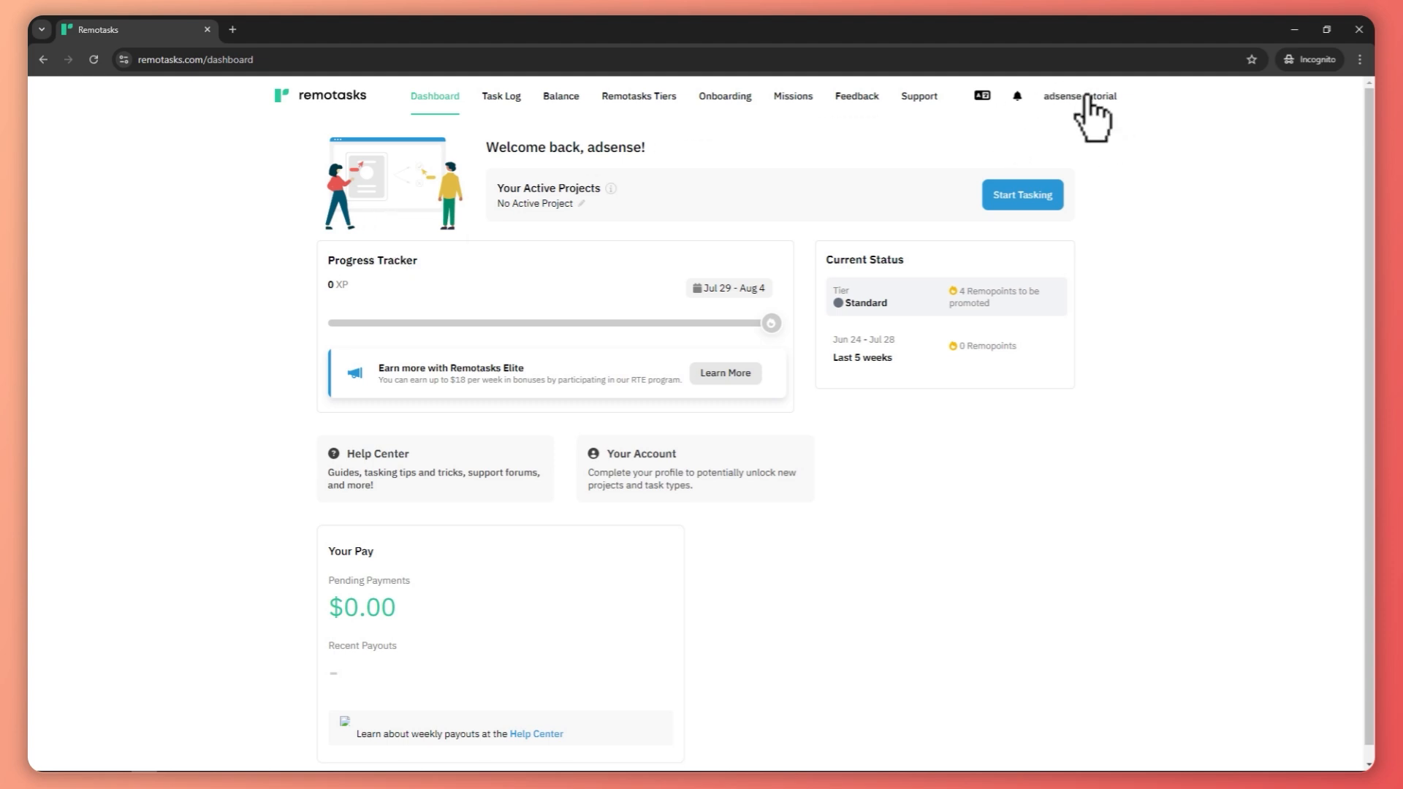
pyautogui.click(1079, 97)
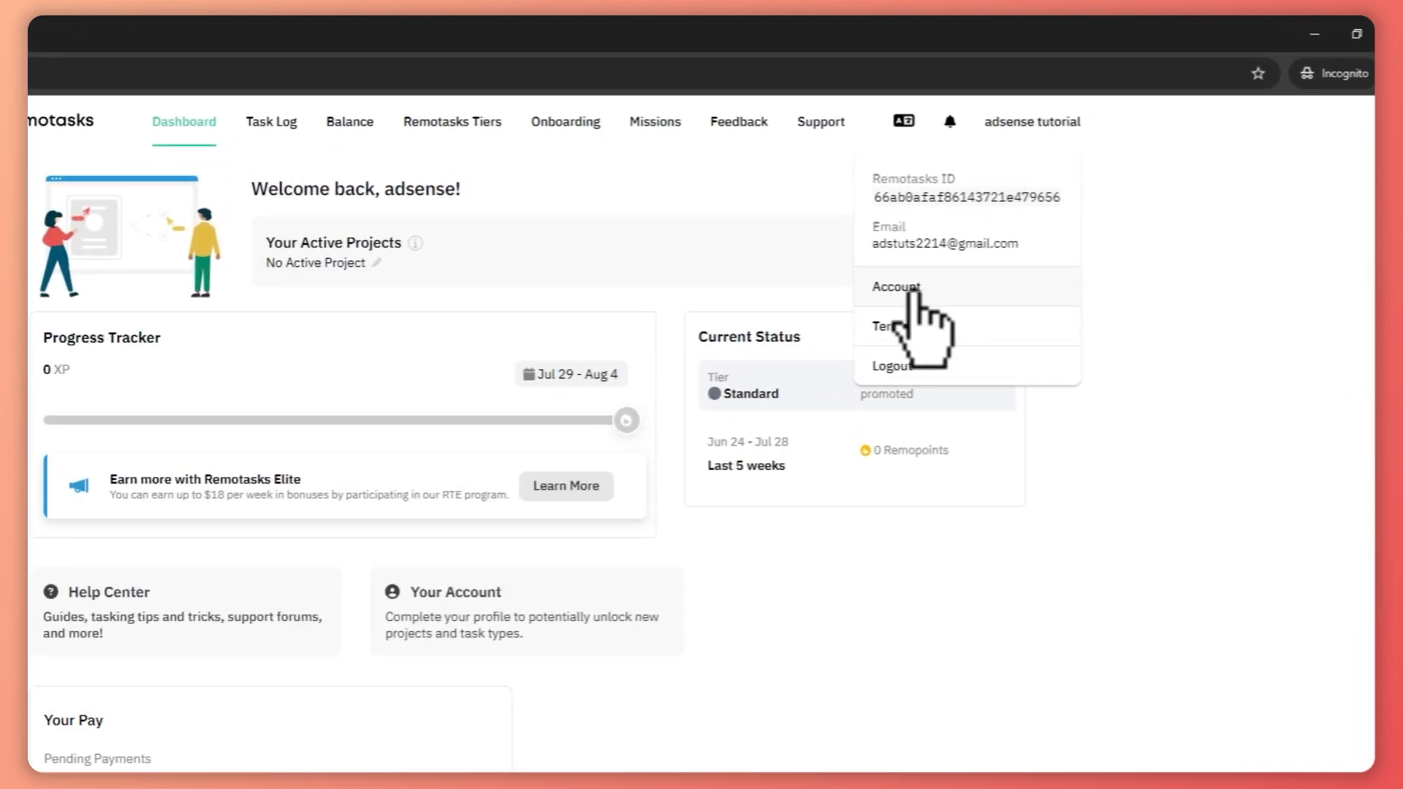
pyautogui.click(897, 287)
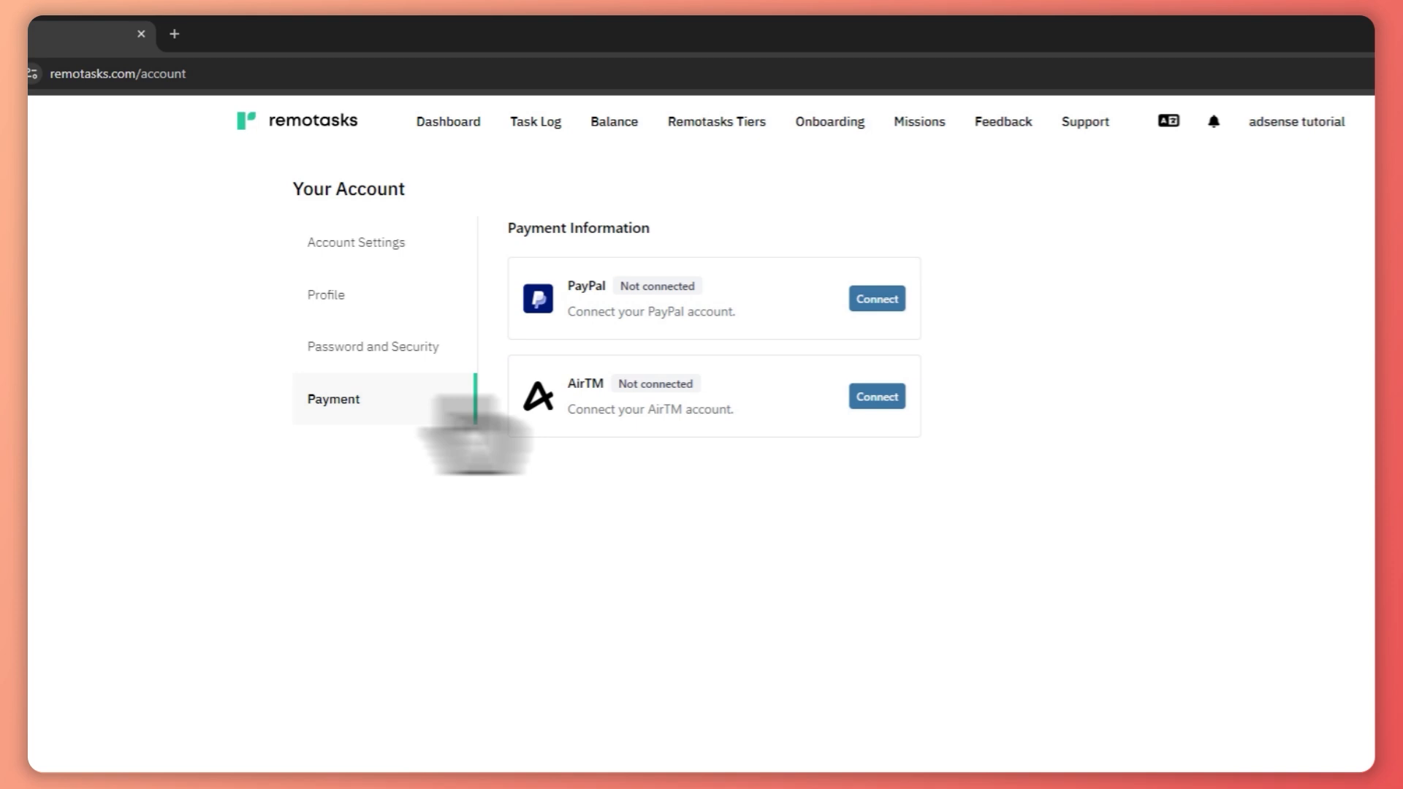
pyautogui.click(332, 399)
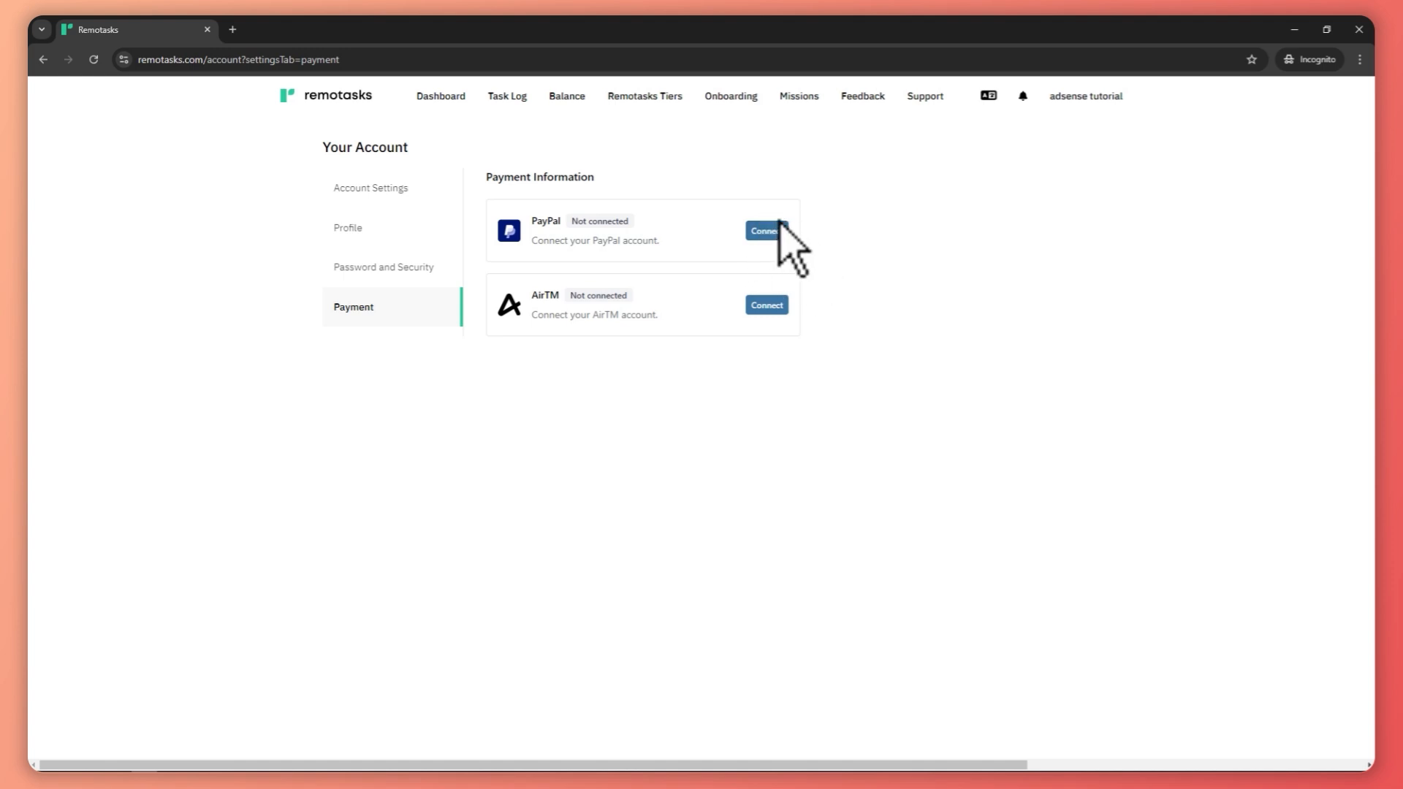
pyautogui.moveTo(727, 237)
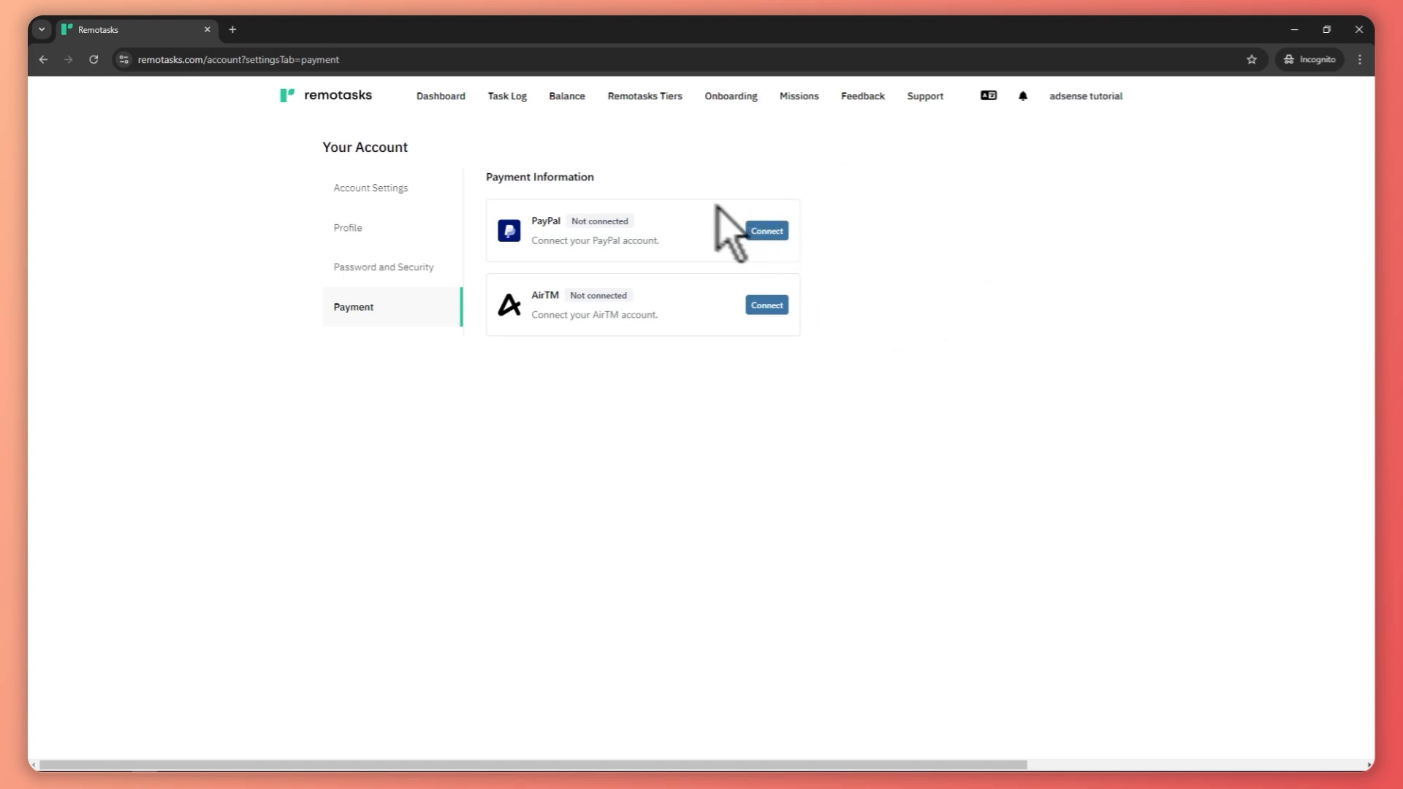
pyautogui.click(765, 230)
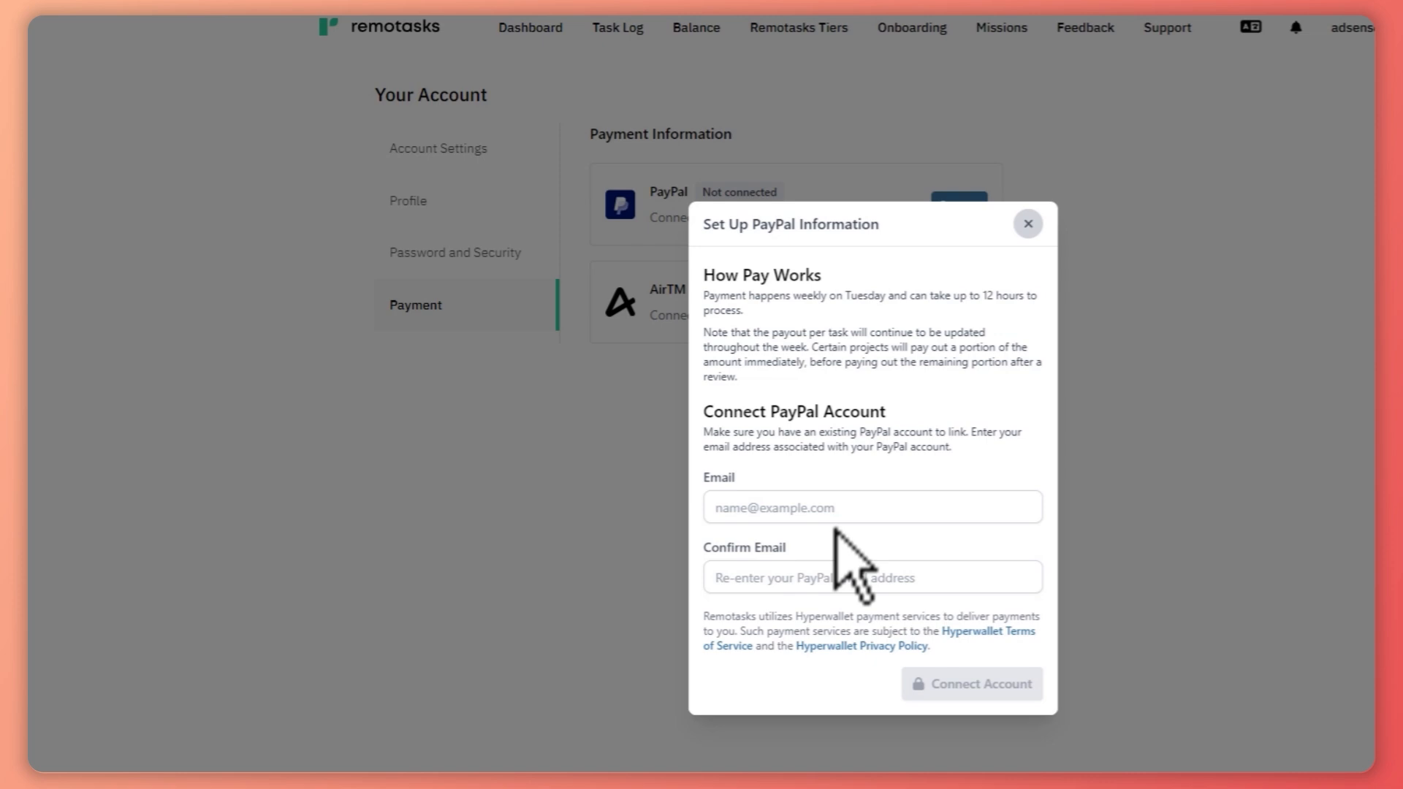
pyautogui.moveTo(1052, 287)
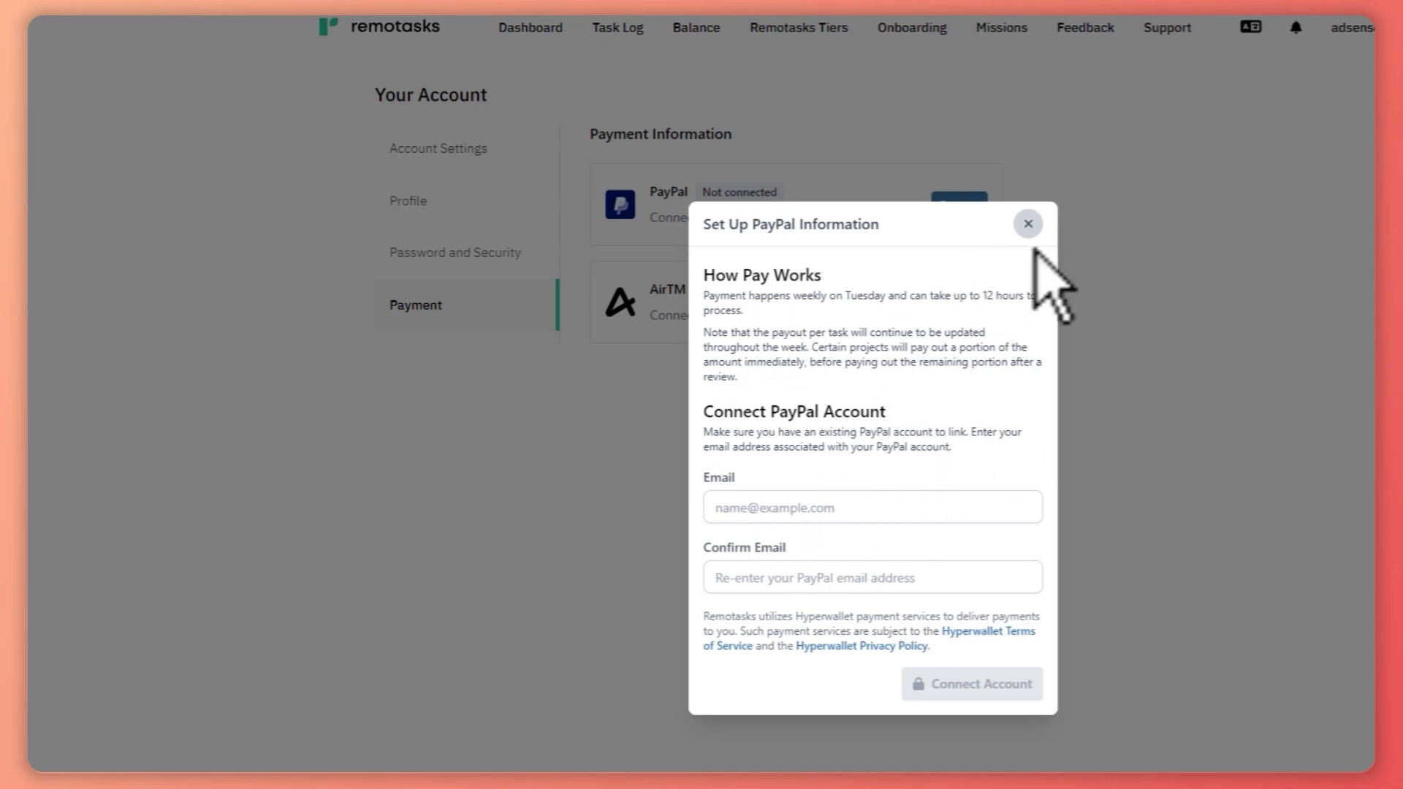
pyautogui.click(1027, 224)
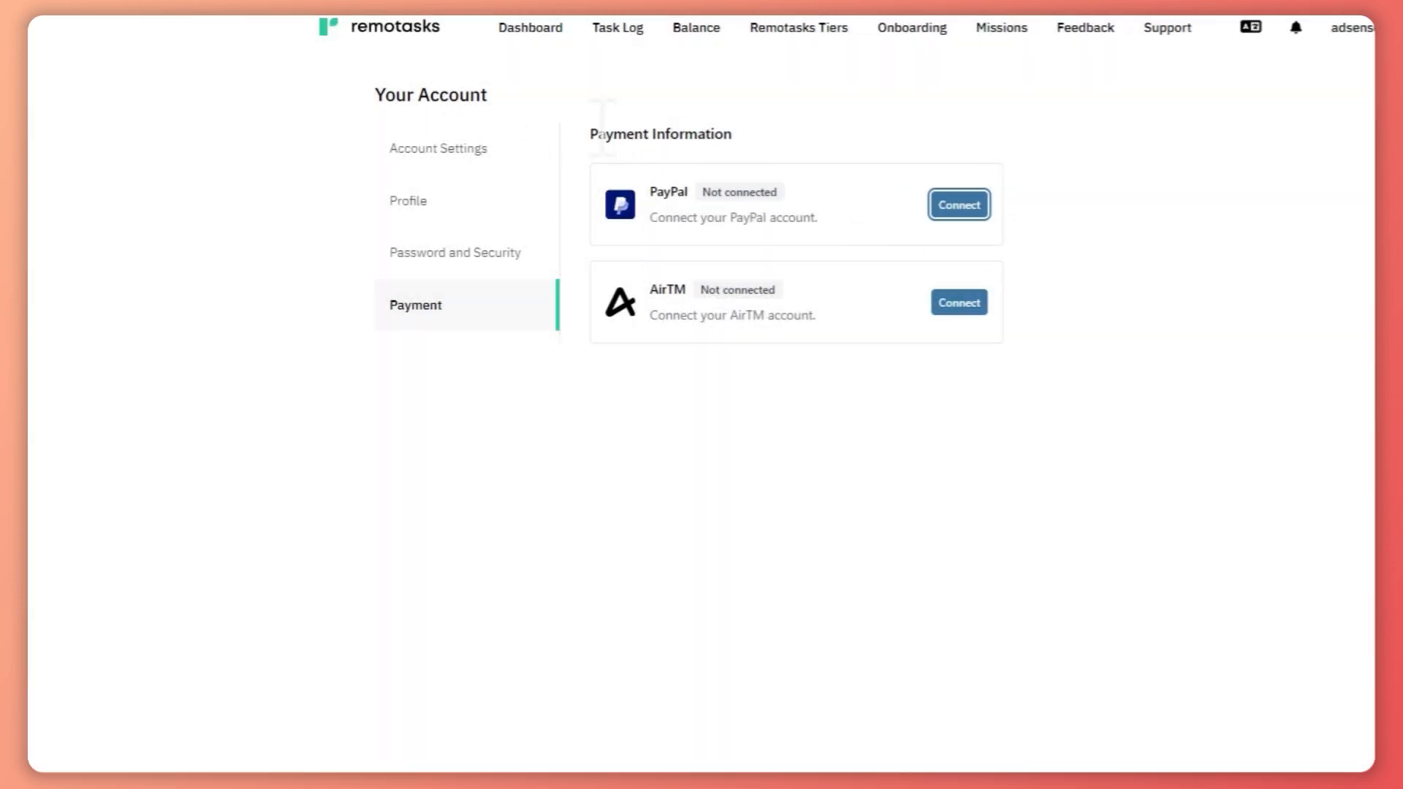
# Step: View the Profile section's LinkedIn and resume options, then go to the Onboarding Center projects
pyautogui.click(407, 200)
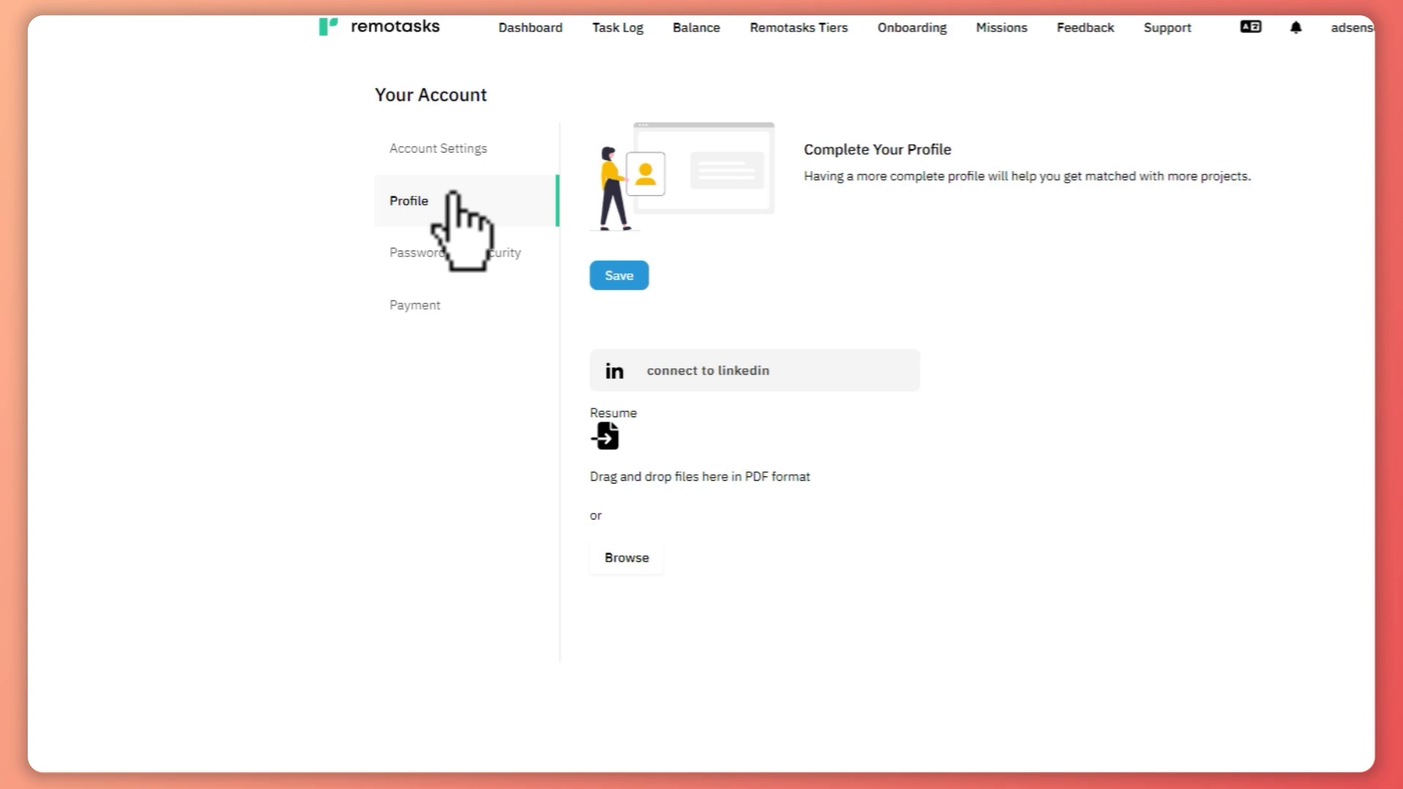
pyautogui.moveTo(667, 488)
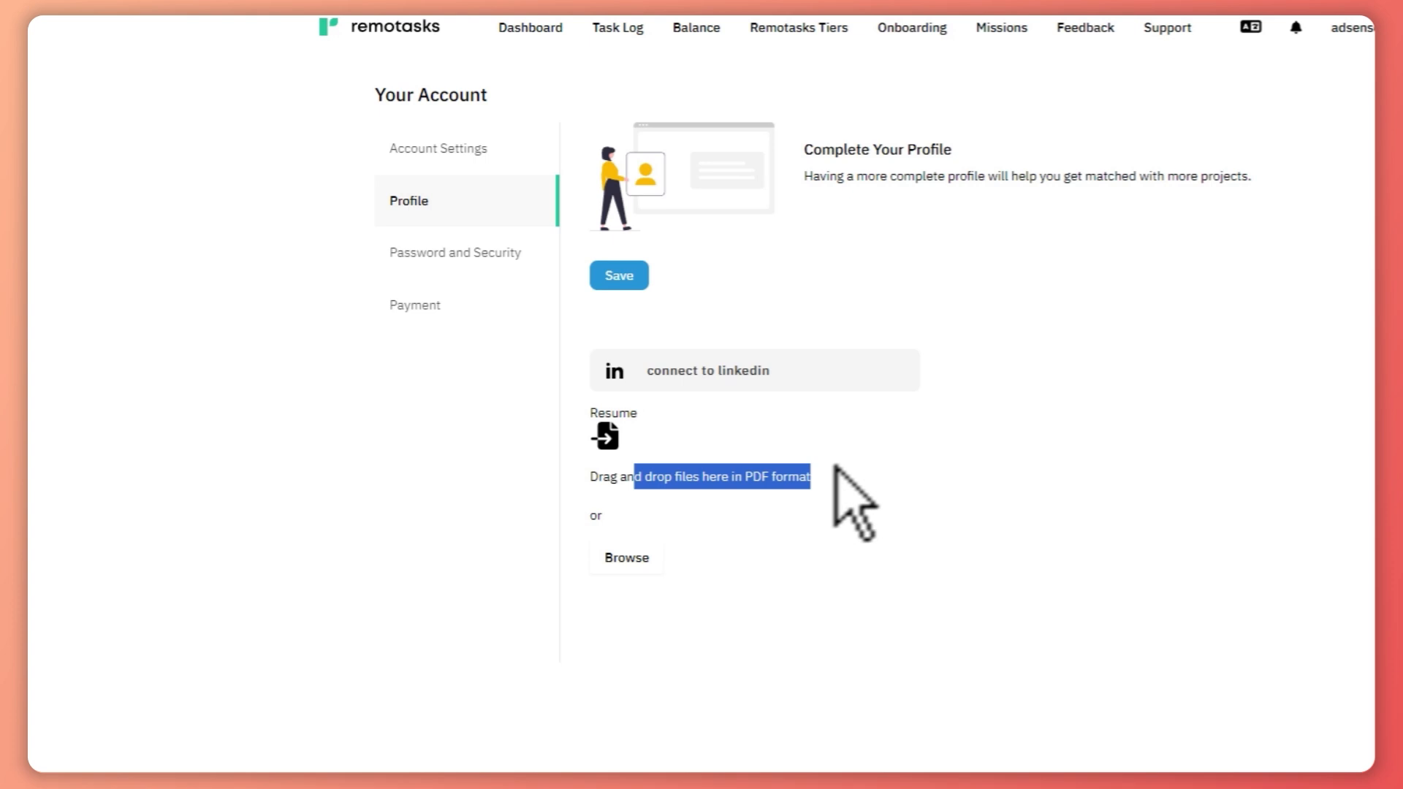
pyautogui.moveTo(1007, 505)
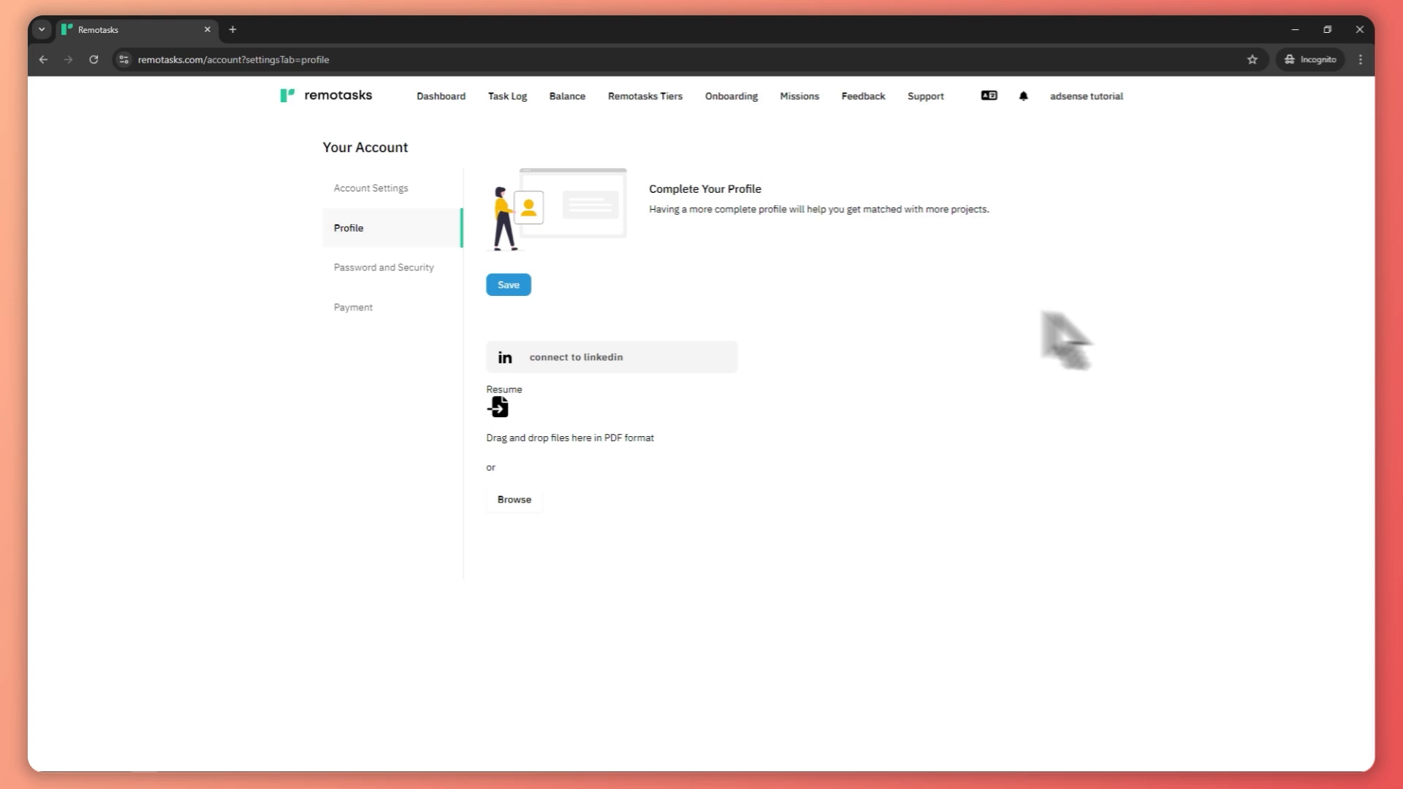
pyautogui.moveTo(1064, 363)
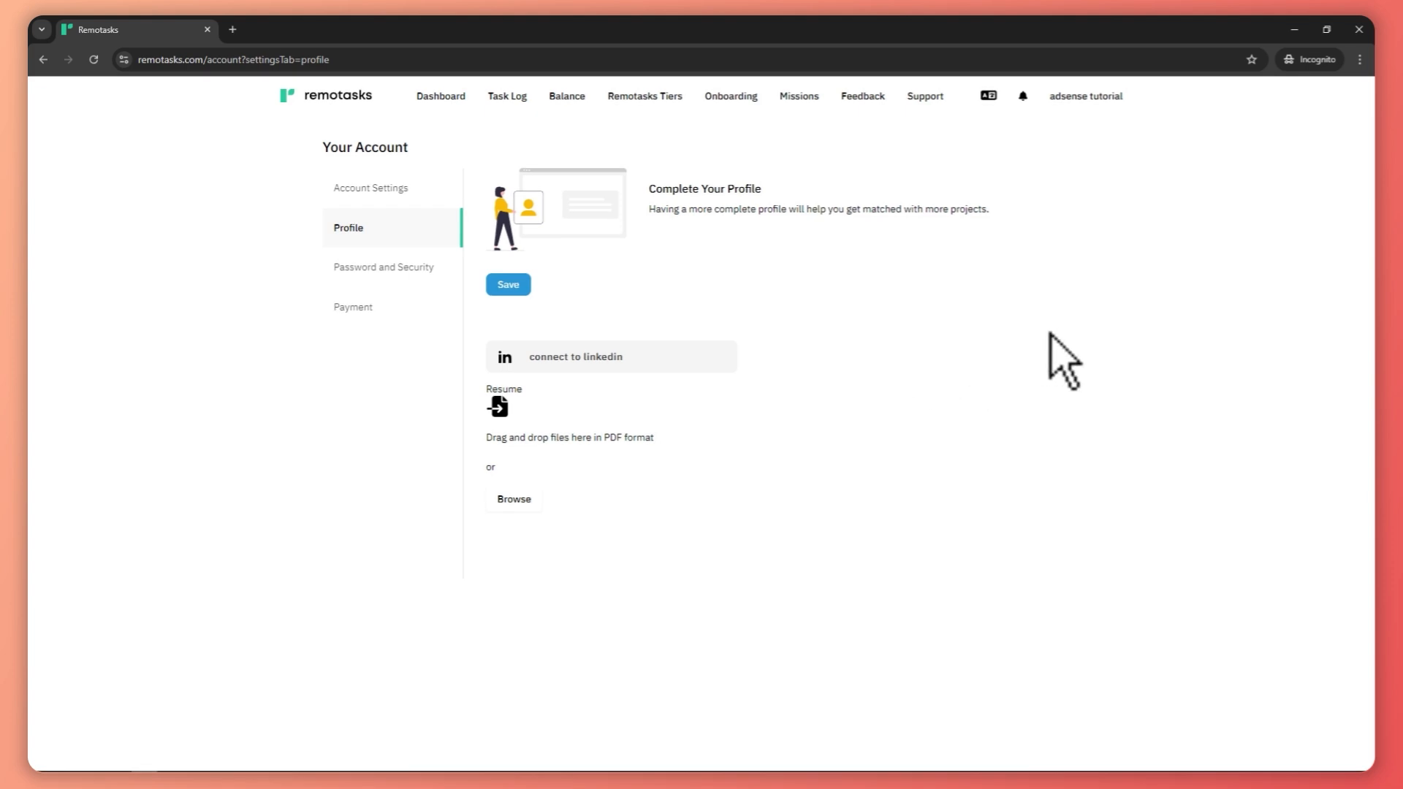
pyautogui.moveTo(515, 349)
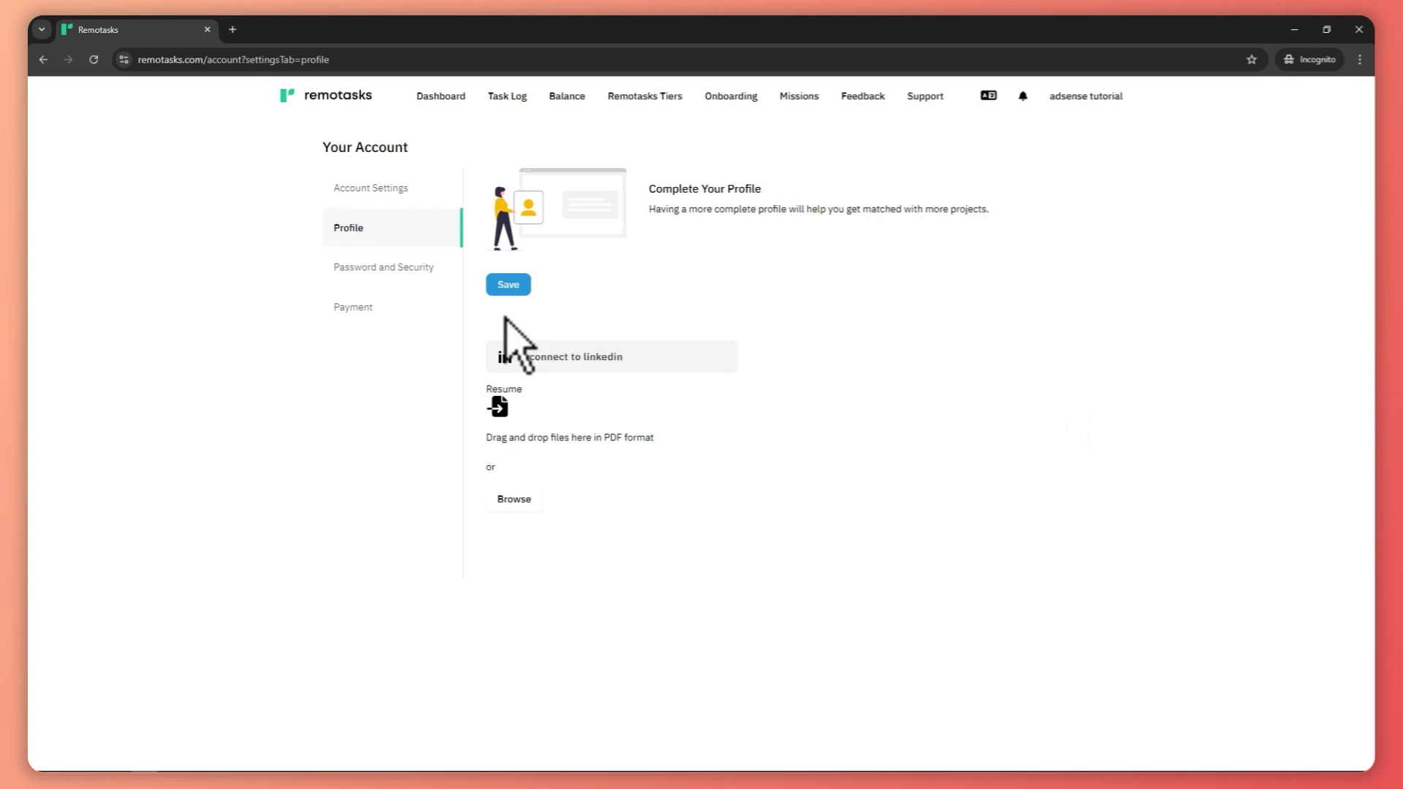
pyautogui.click(728, 96)
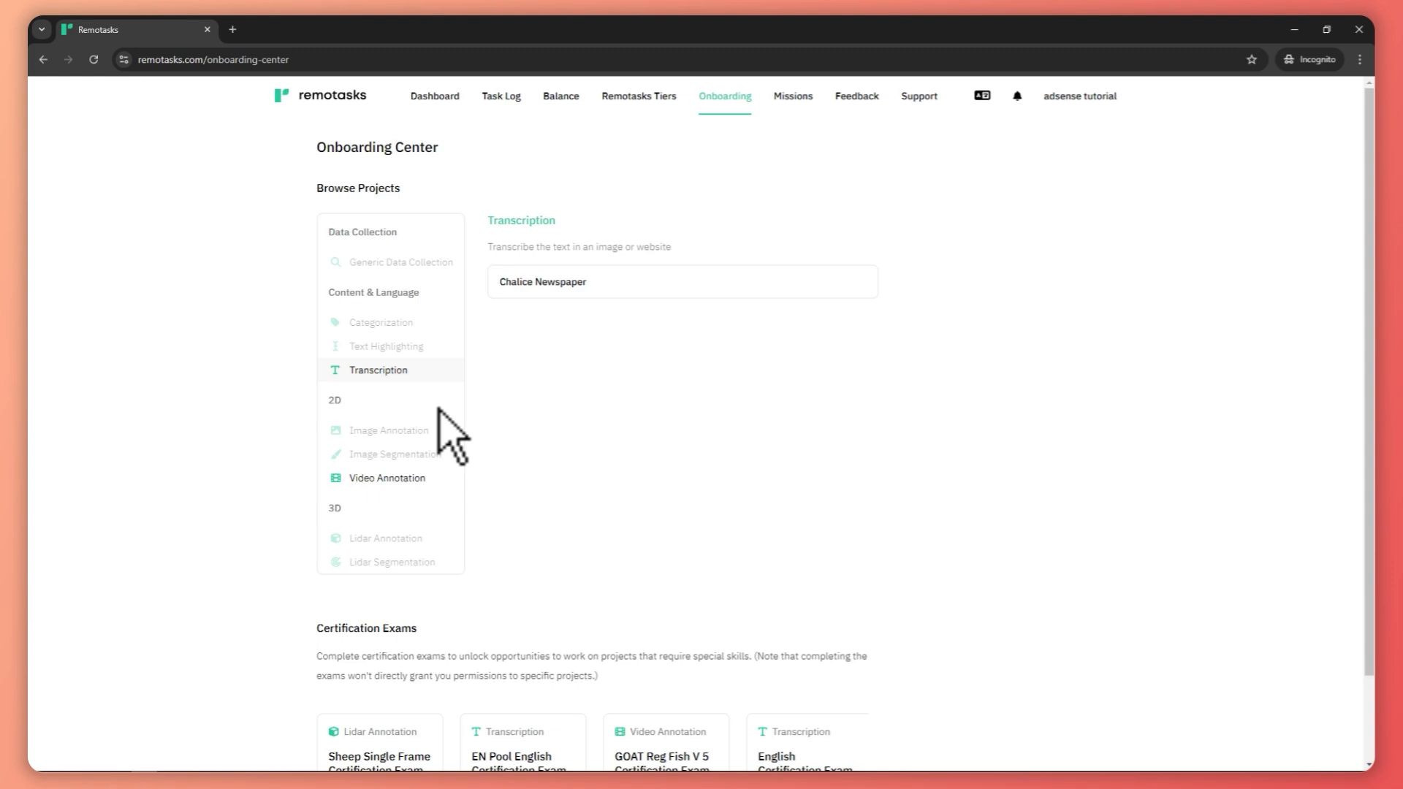
pyautogui.moveTo(452, 532)
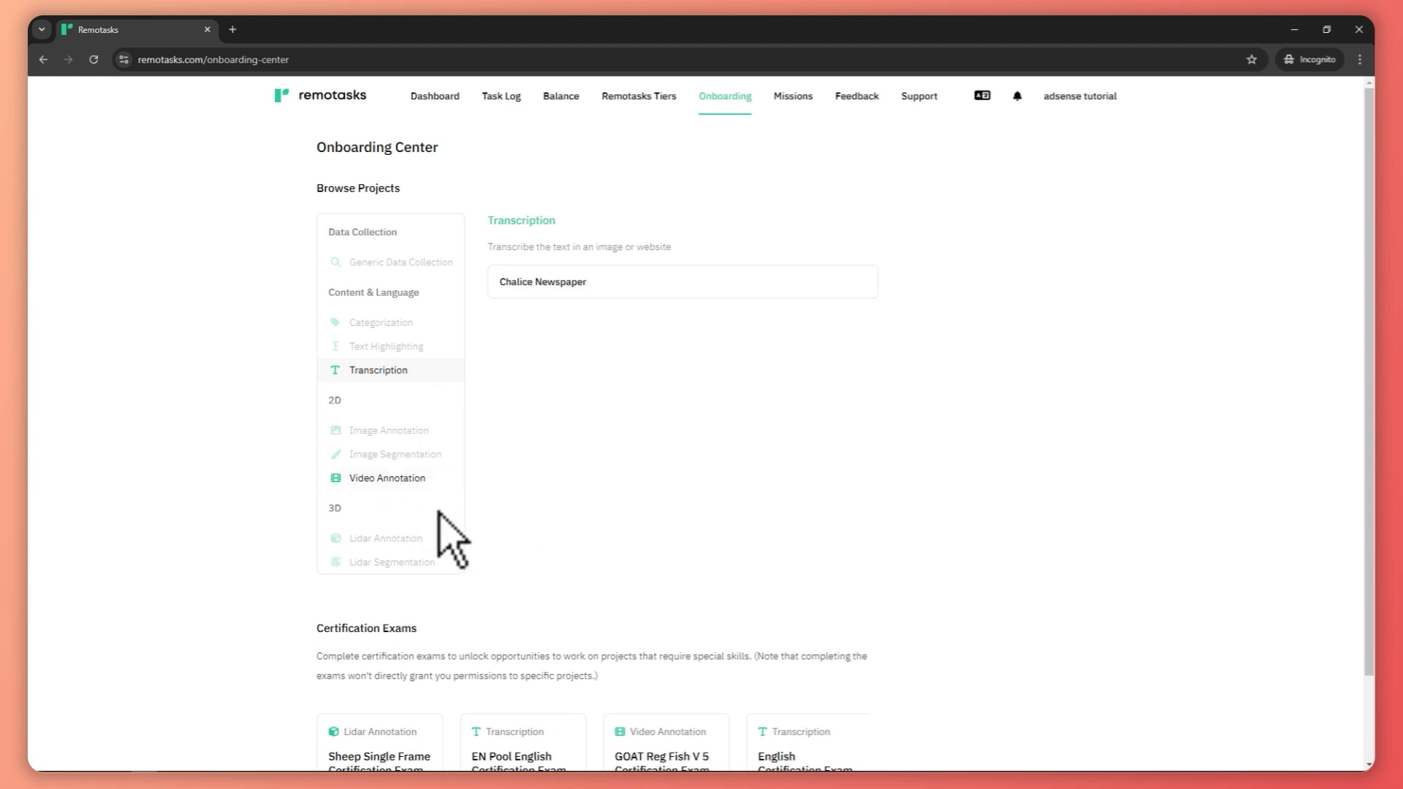
pyautogui.moveTo(391, 435)
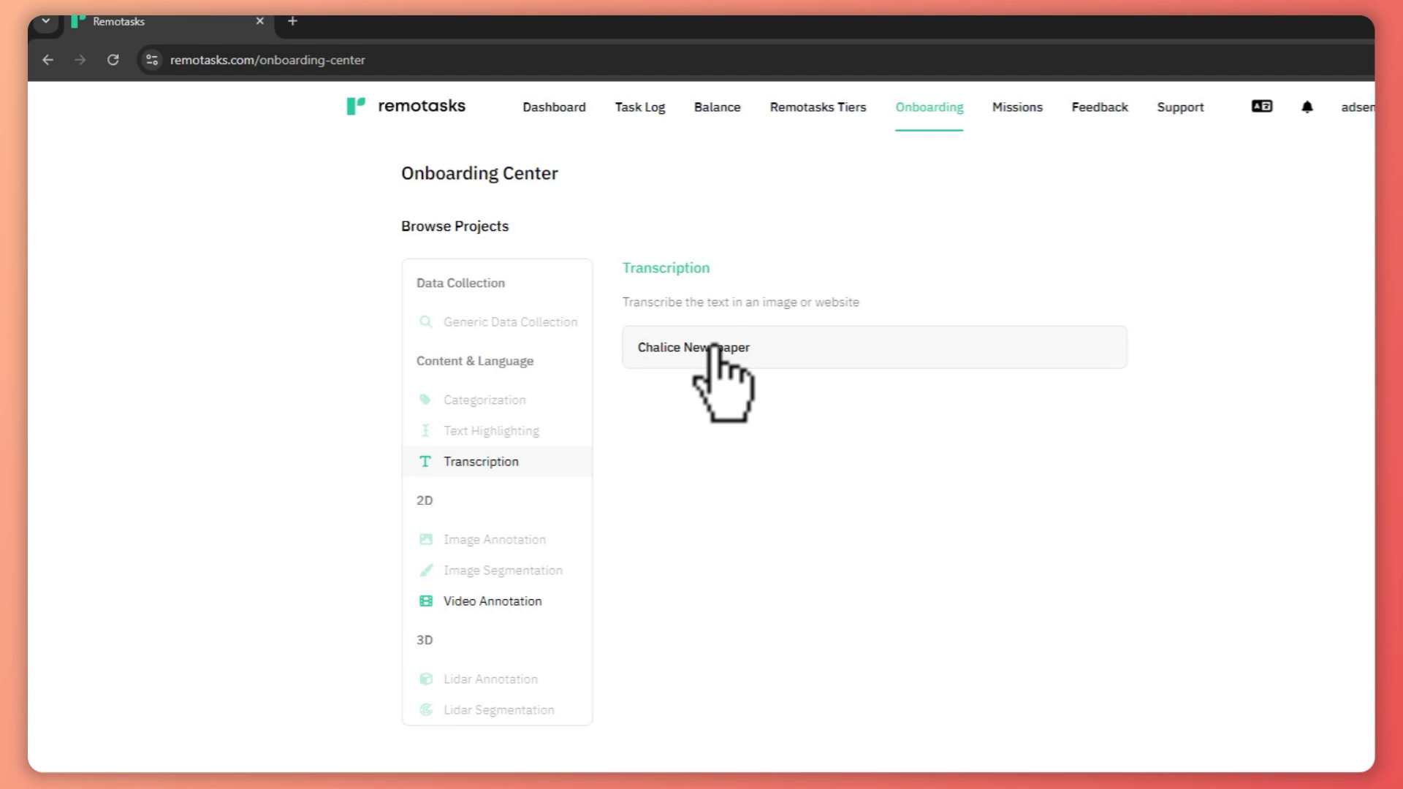
pyautogui.moveTo(702, 380)
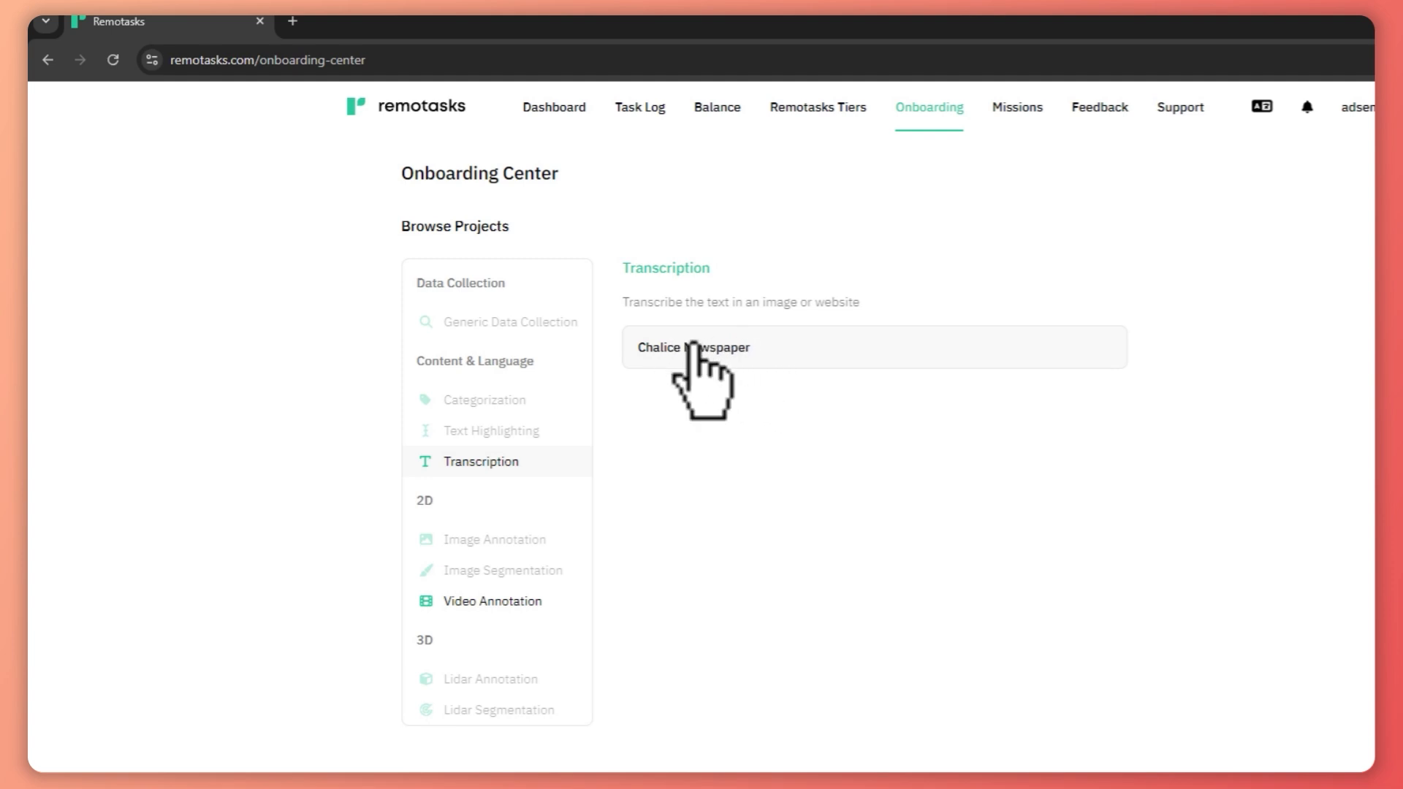
# Step: Open Chalice Newspaper and begin its refresher course curriculum
pyautogui.click(694, 348)
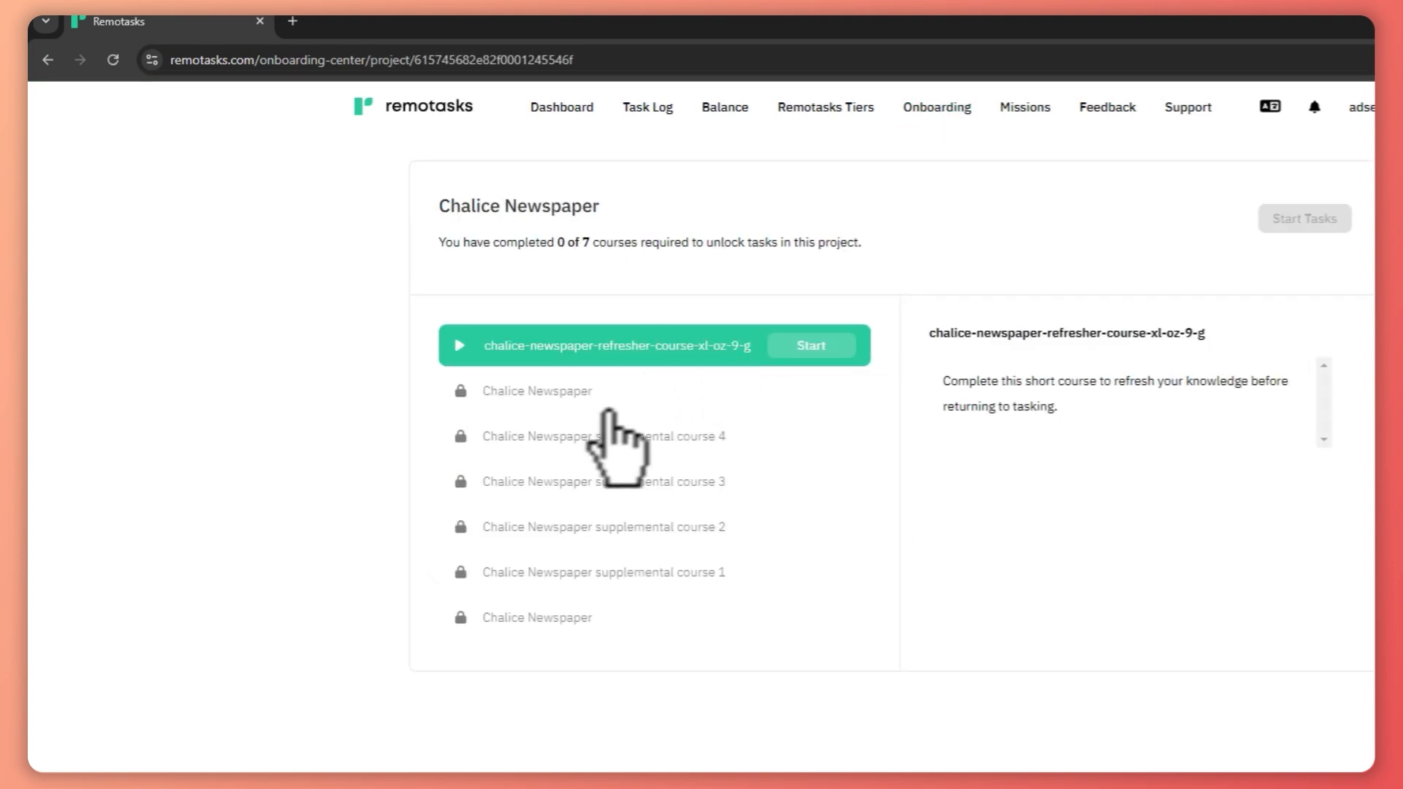
pyautogui.moveTo(579, 483)
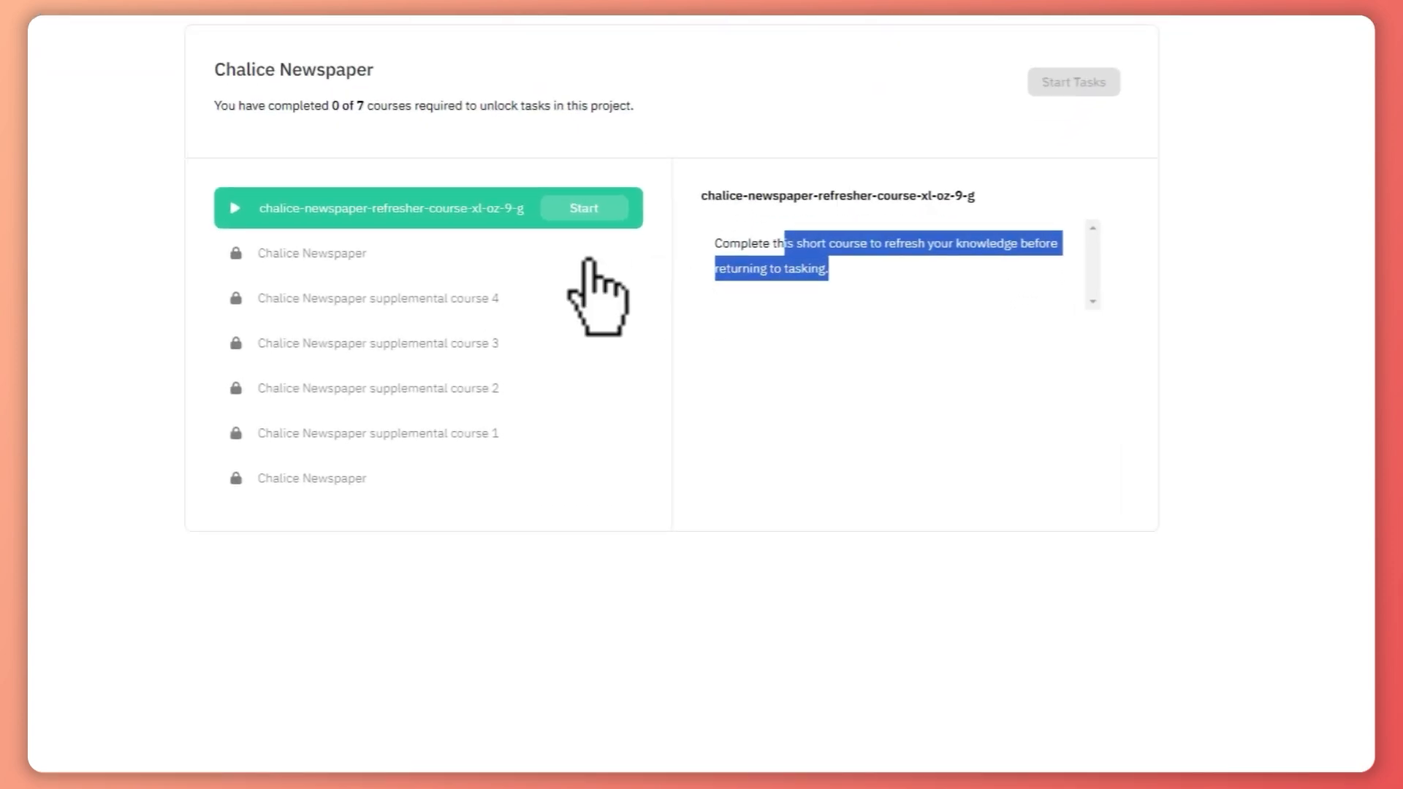
pyautogui.click(582, 208)
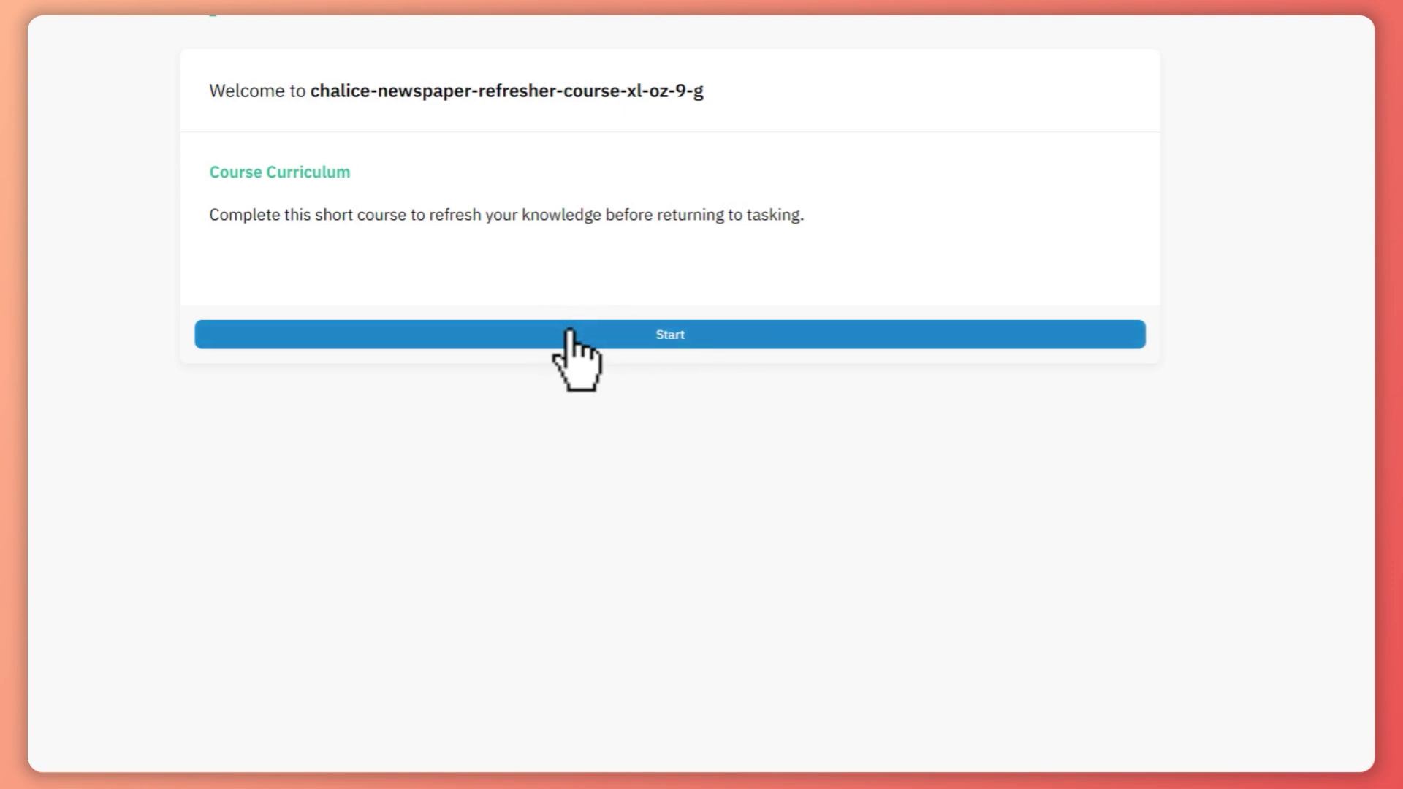
pyautogui.click(669, 334)
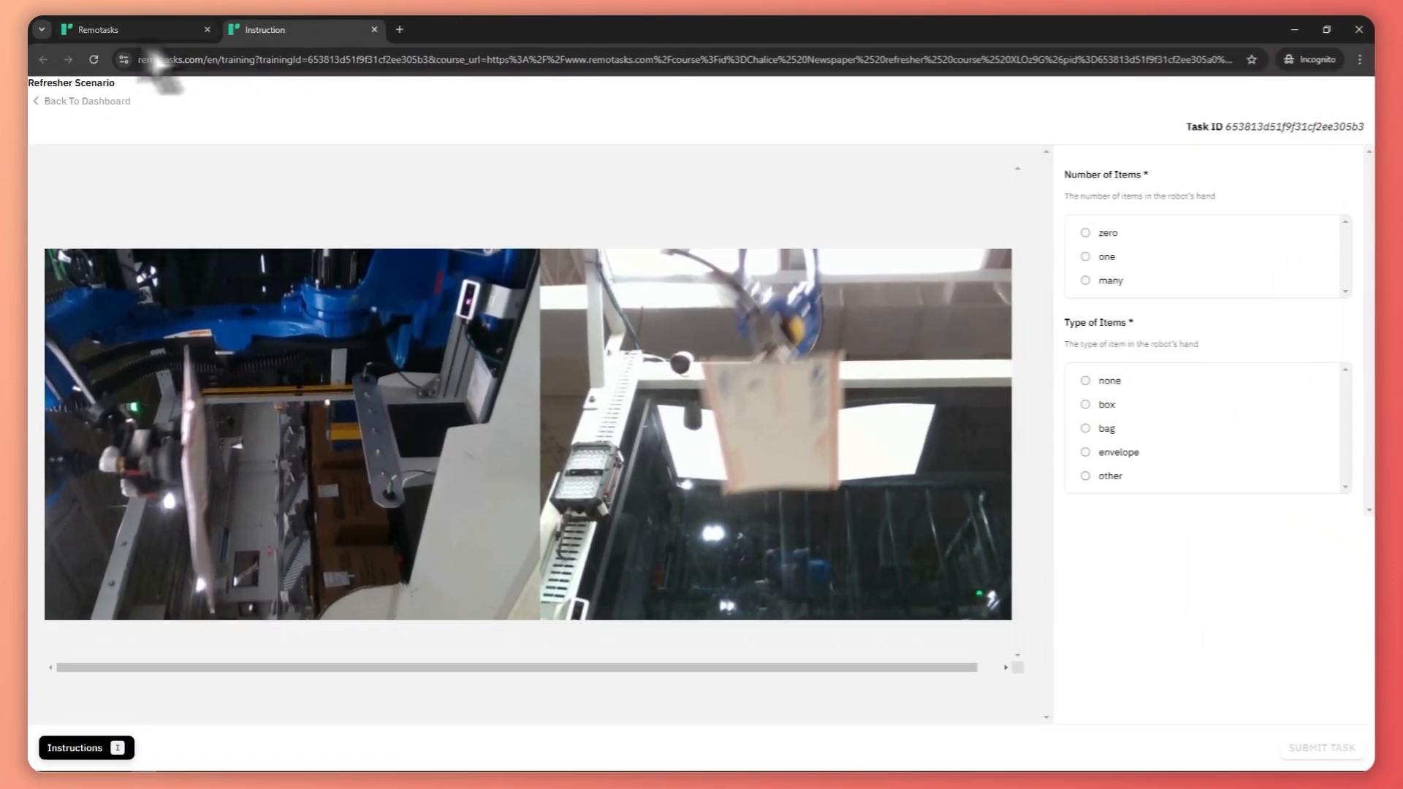
pyautogui.moveTo(135, 30)
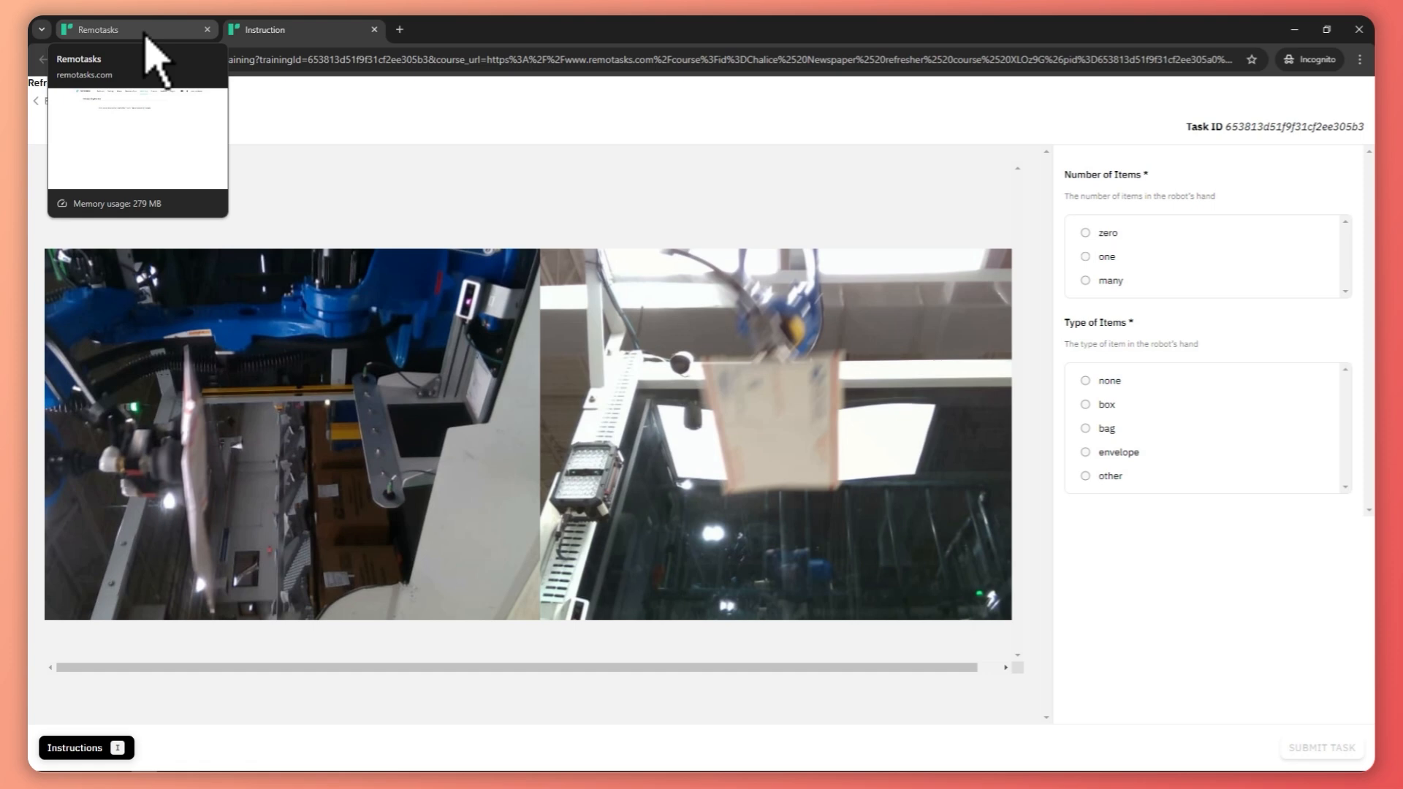
# Step: Return from the refresher scenario tab to the Remotasks Onboarding Center, then open another tab
pyautogui.click(135, 29)
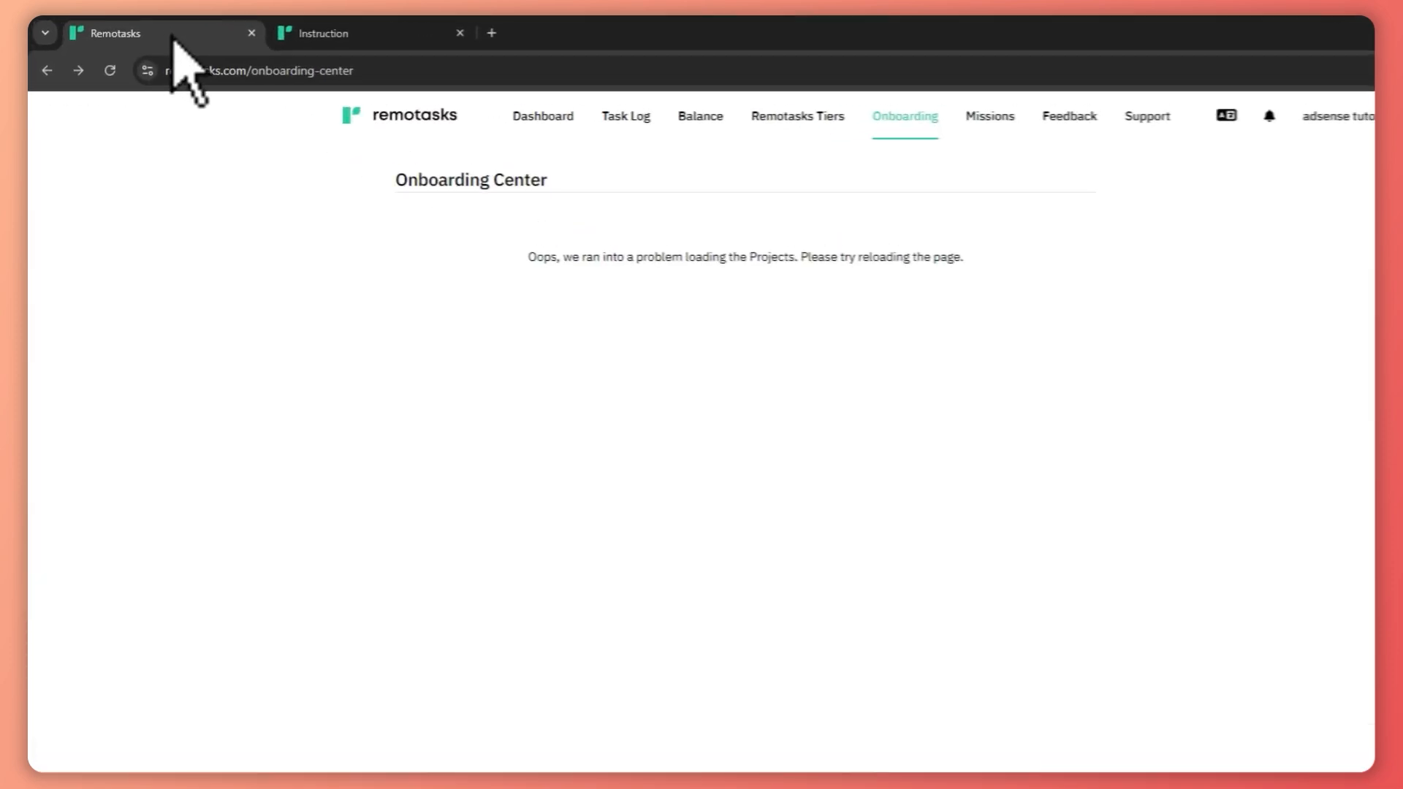
pyautogui.moveTo(948, 170)
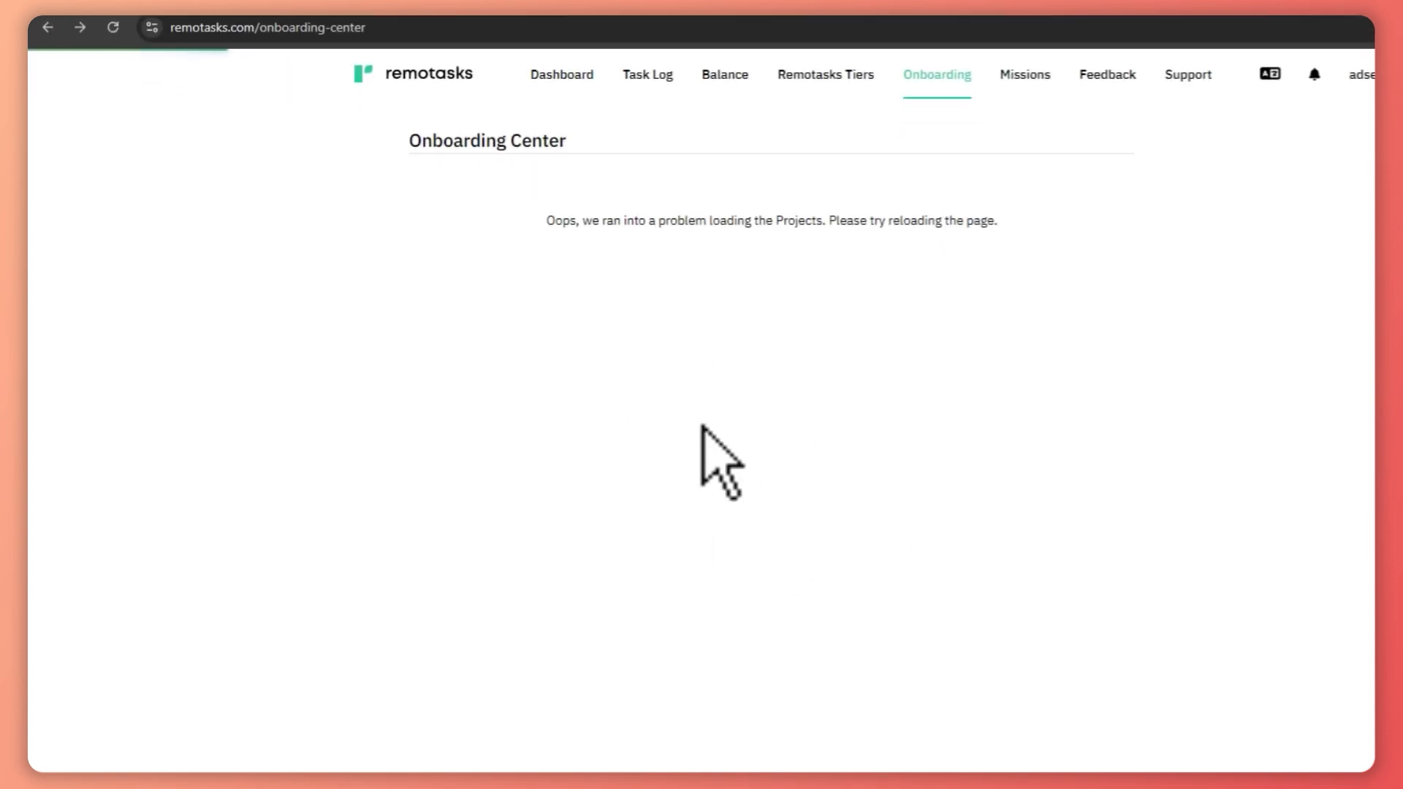
pyautogui.click(299, 31)
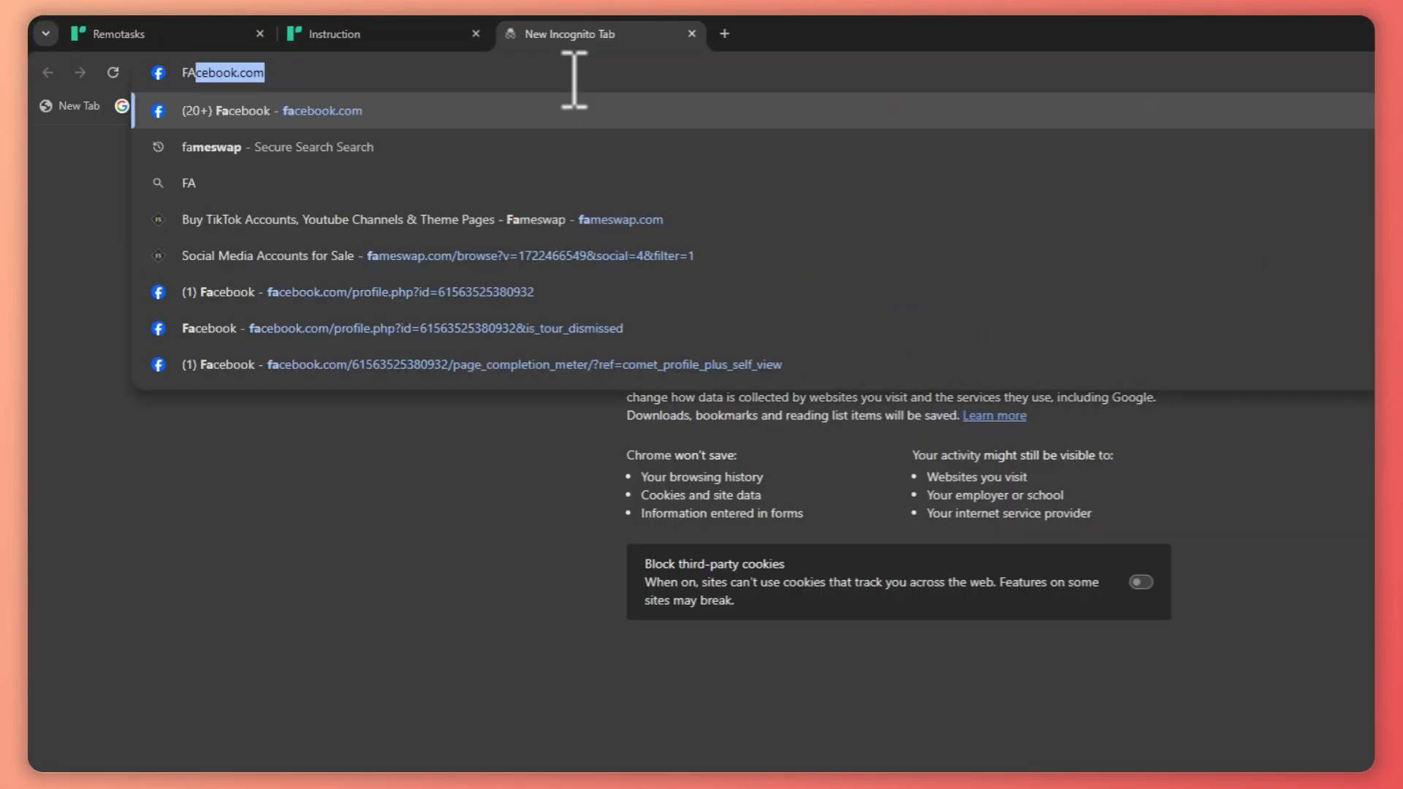
# Step: Search Yahoo for 'FACEBOOK REMOTASK GROUPS'
pyautogui.write('FACCE')
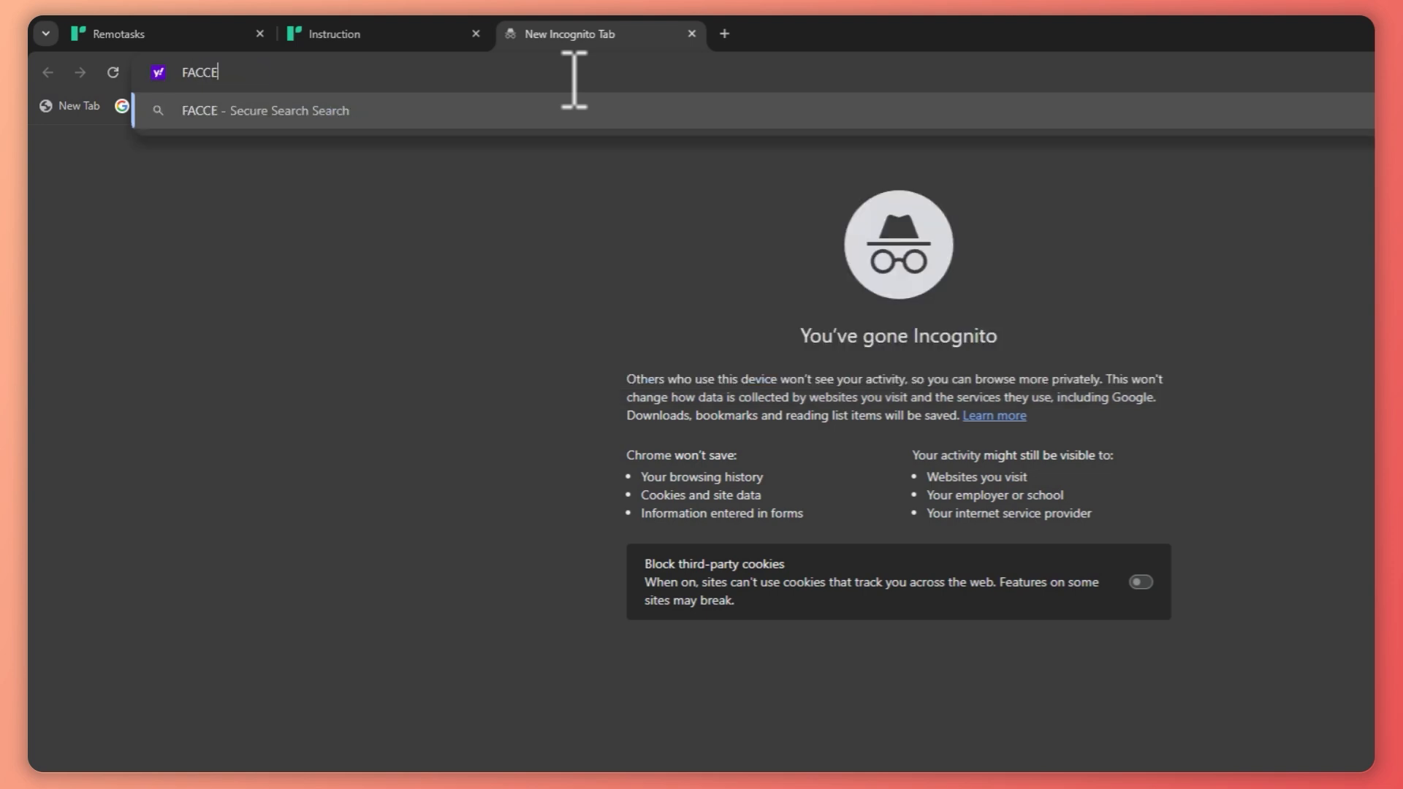
pyautogui.write('BOOK')
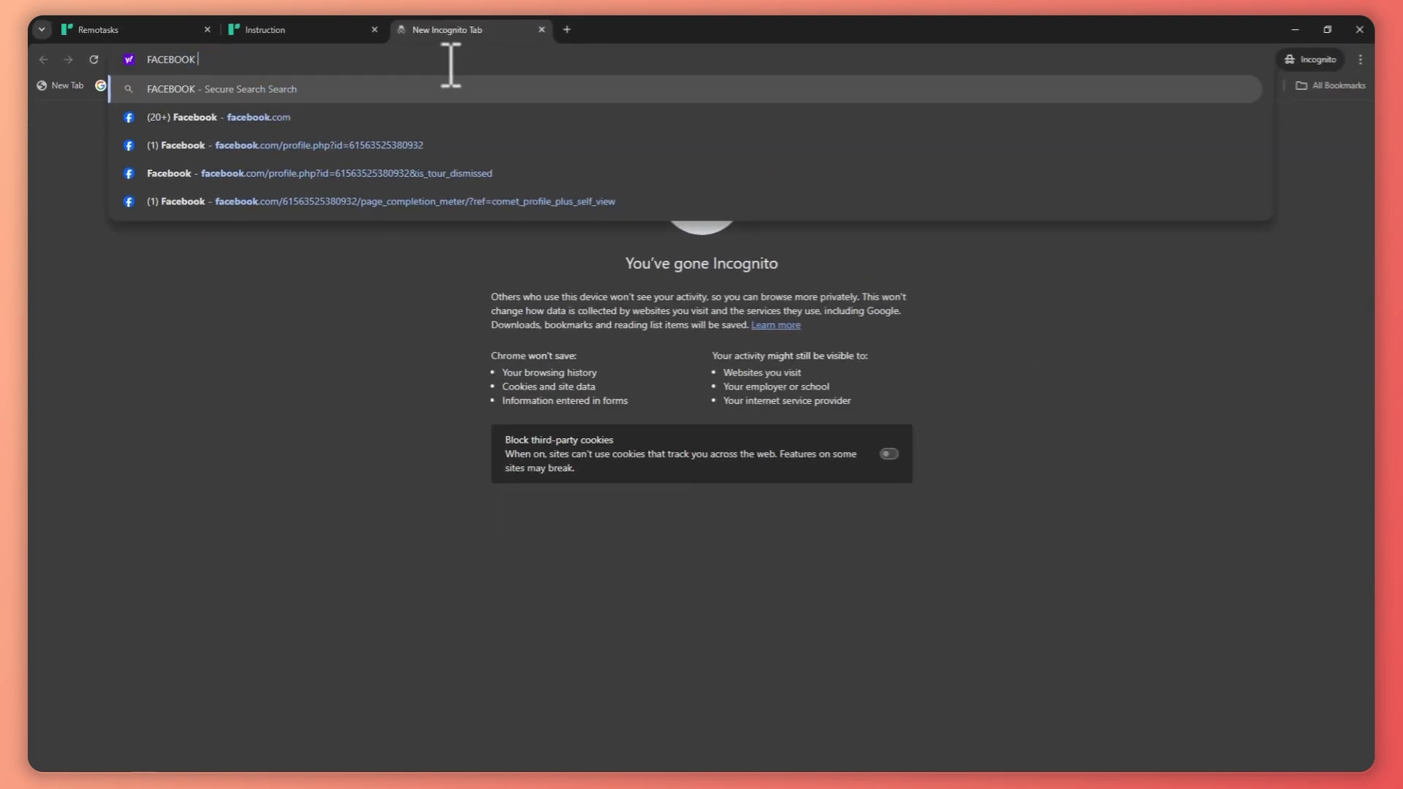
pyautogui.write('REMOTASK GROU')
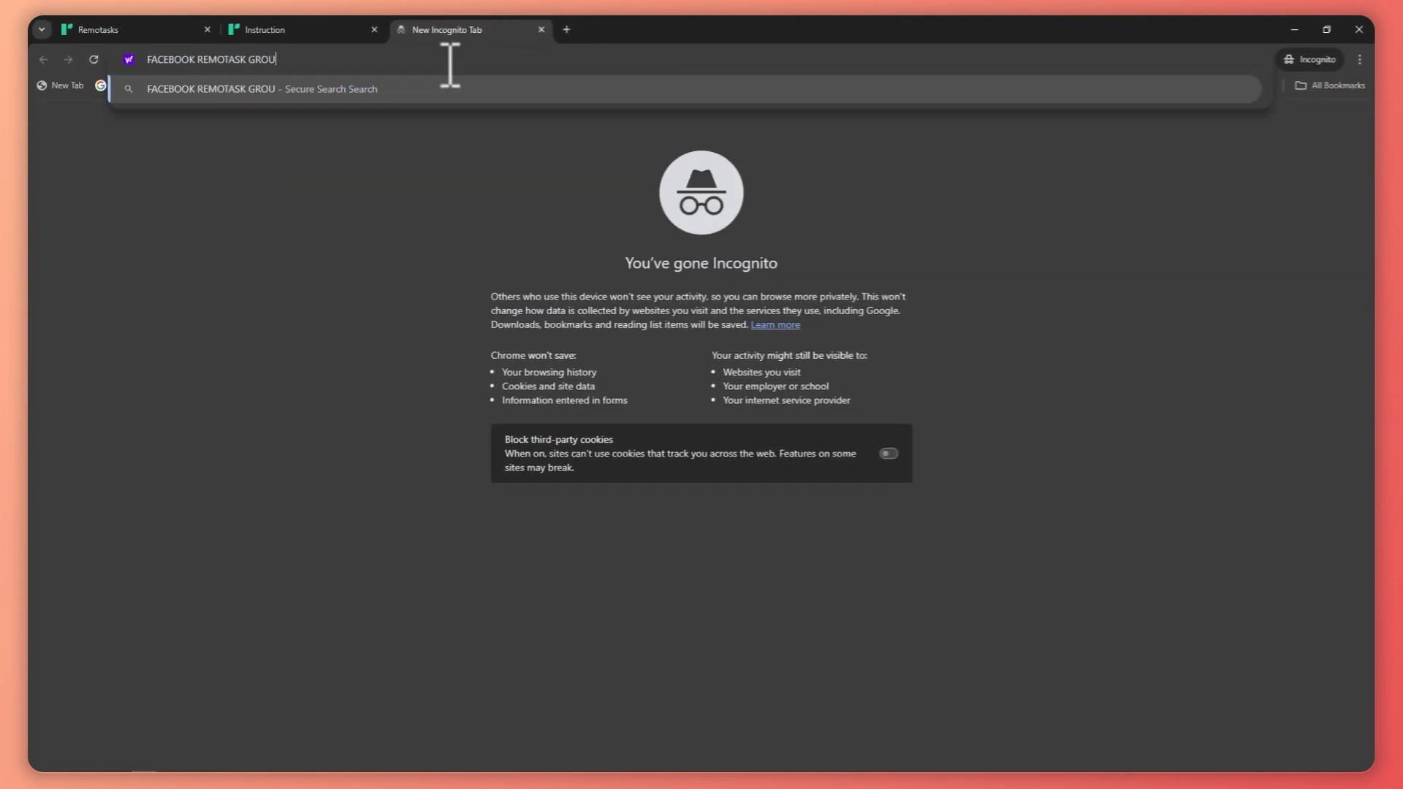
pyautogui.press('Return')
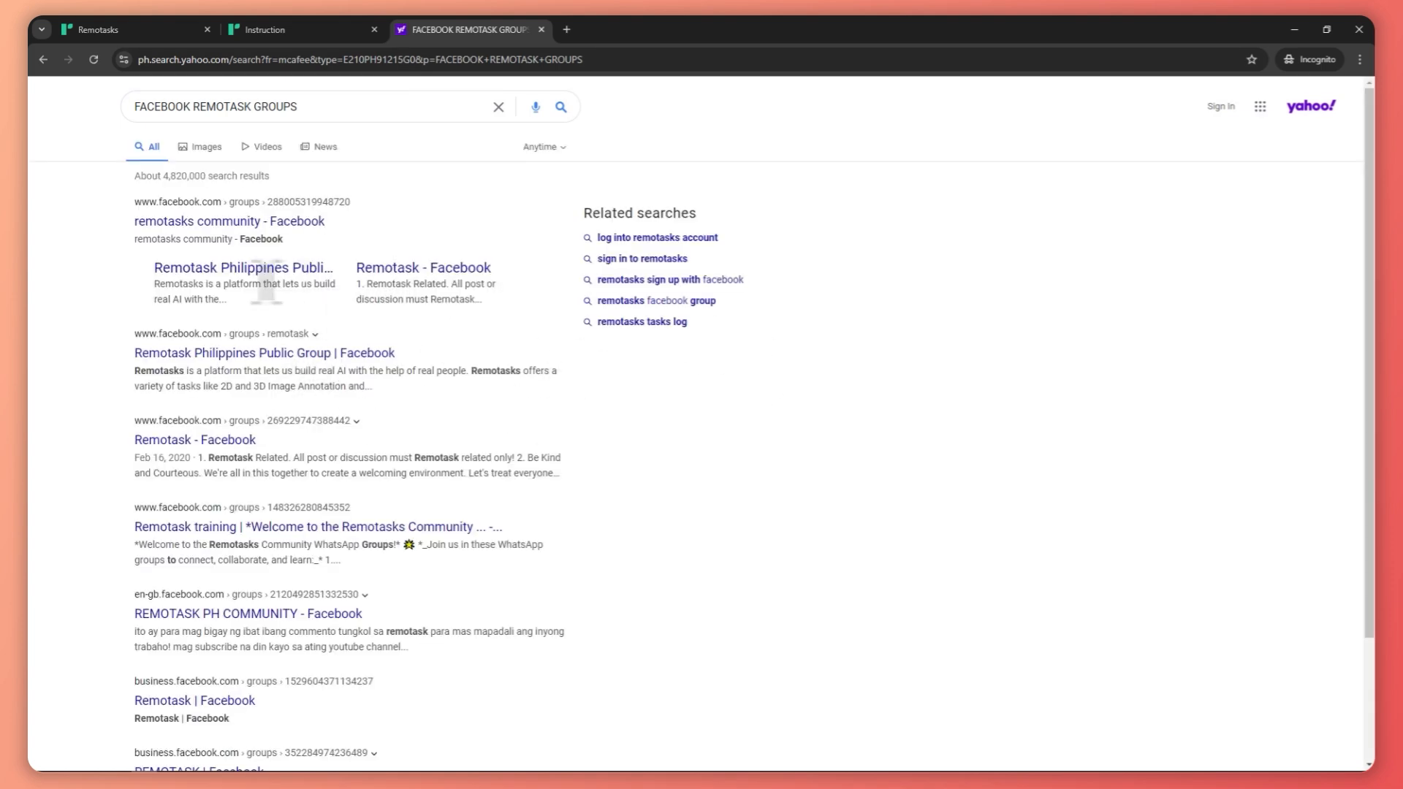
pyautogui.moveTo(248, 352)
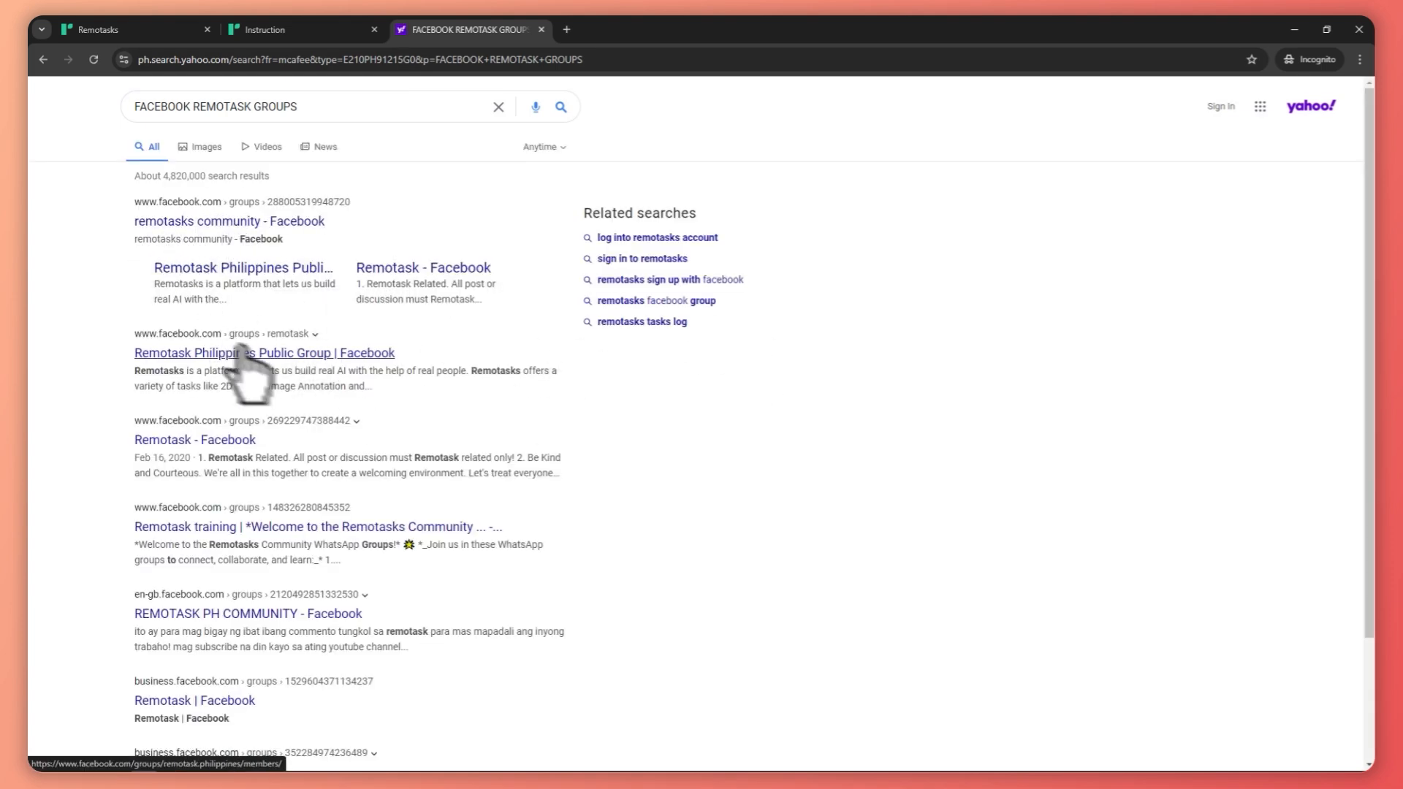
pyautogui.moveTo(268, 483)
pyautogui.write(' US')
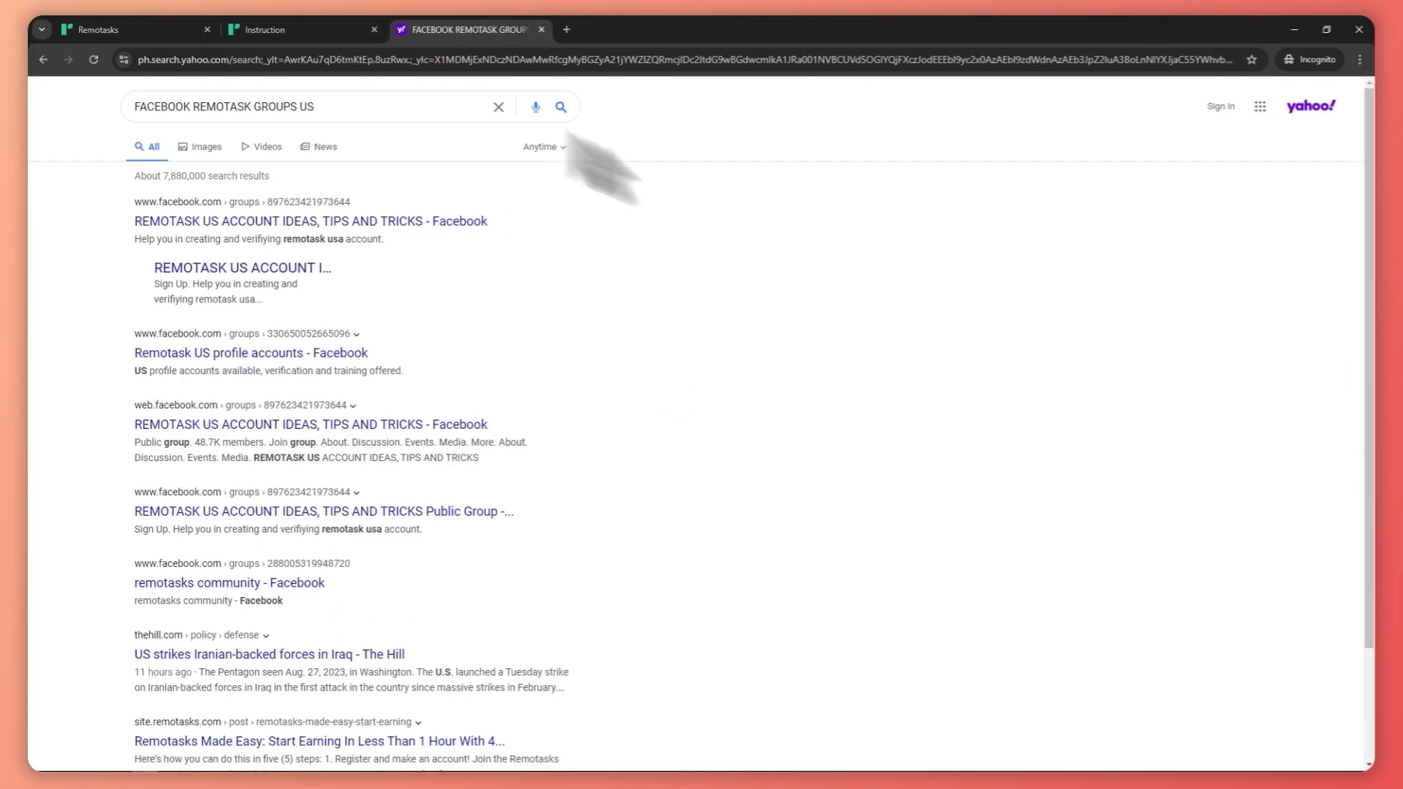
pyautogui.moveTo(304, 29)
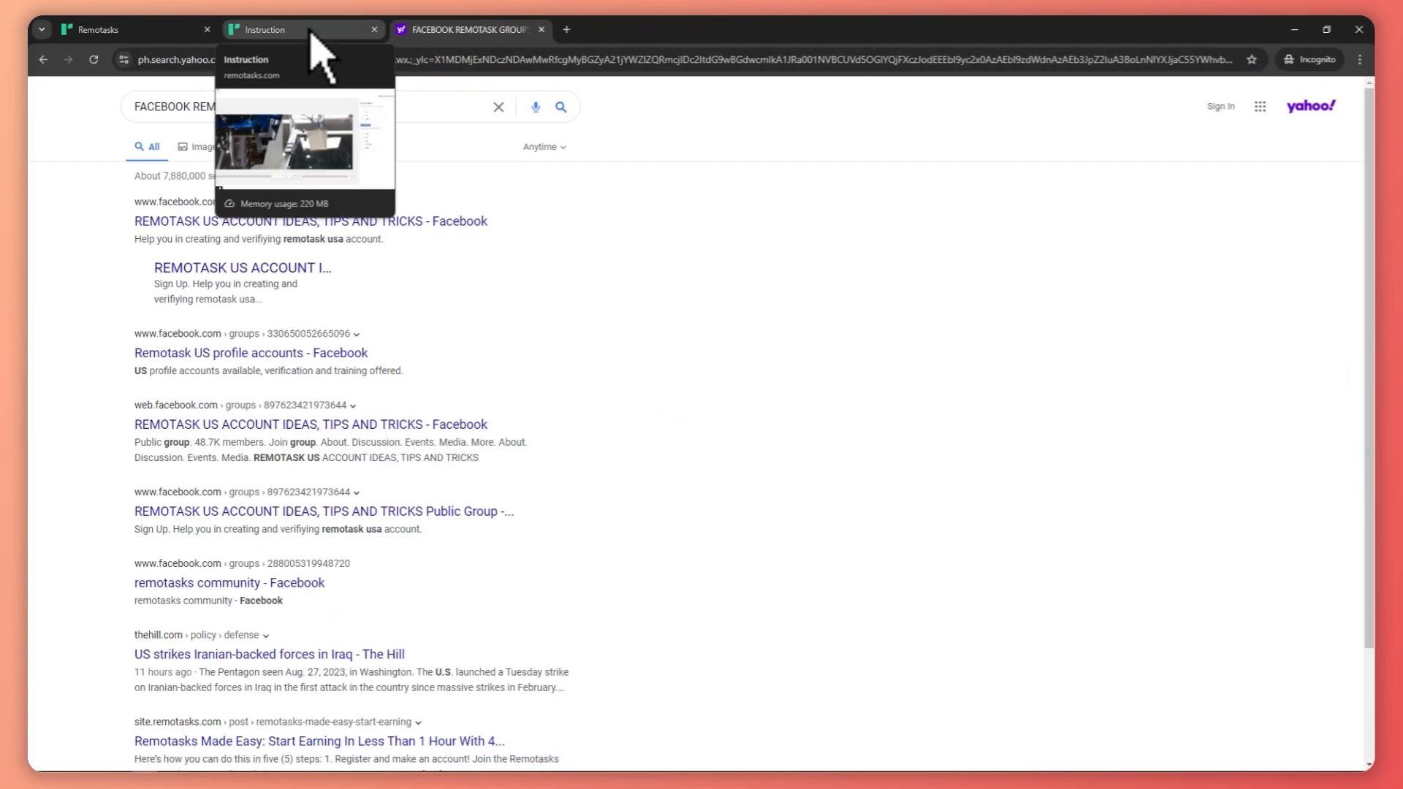
# Step: Switch back to the Chalice Newspaper refresher scenario tab
pyautogui.click(295, 29)
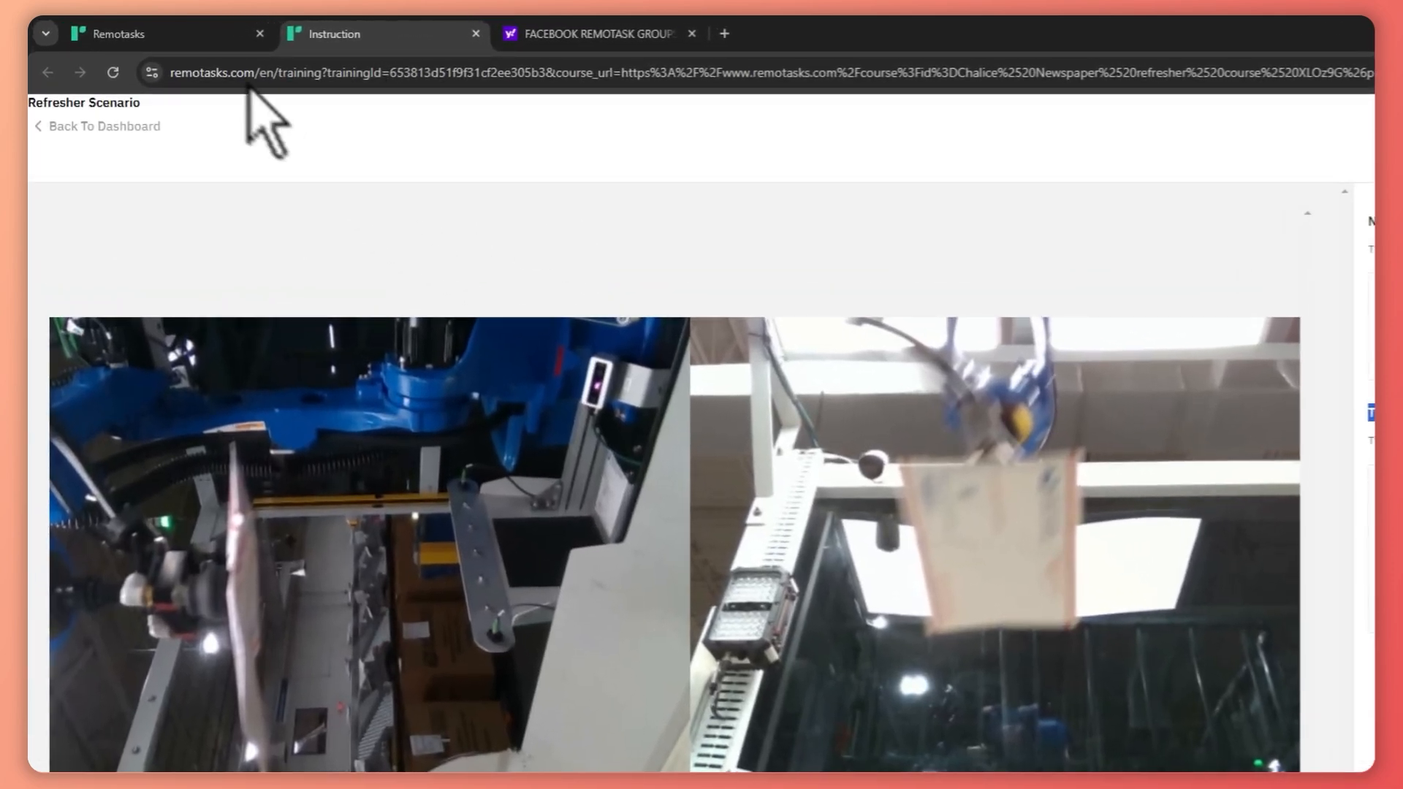
pyautogui.moveTo(170, 35)
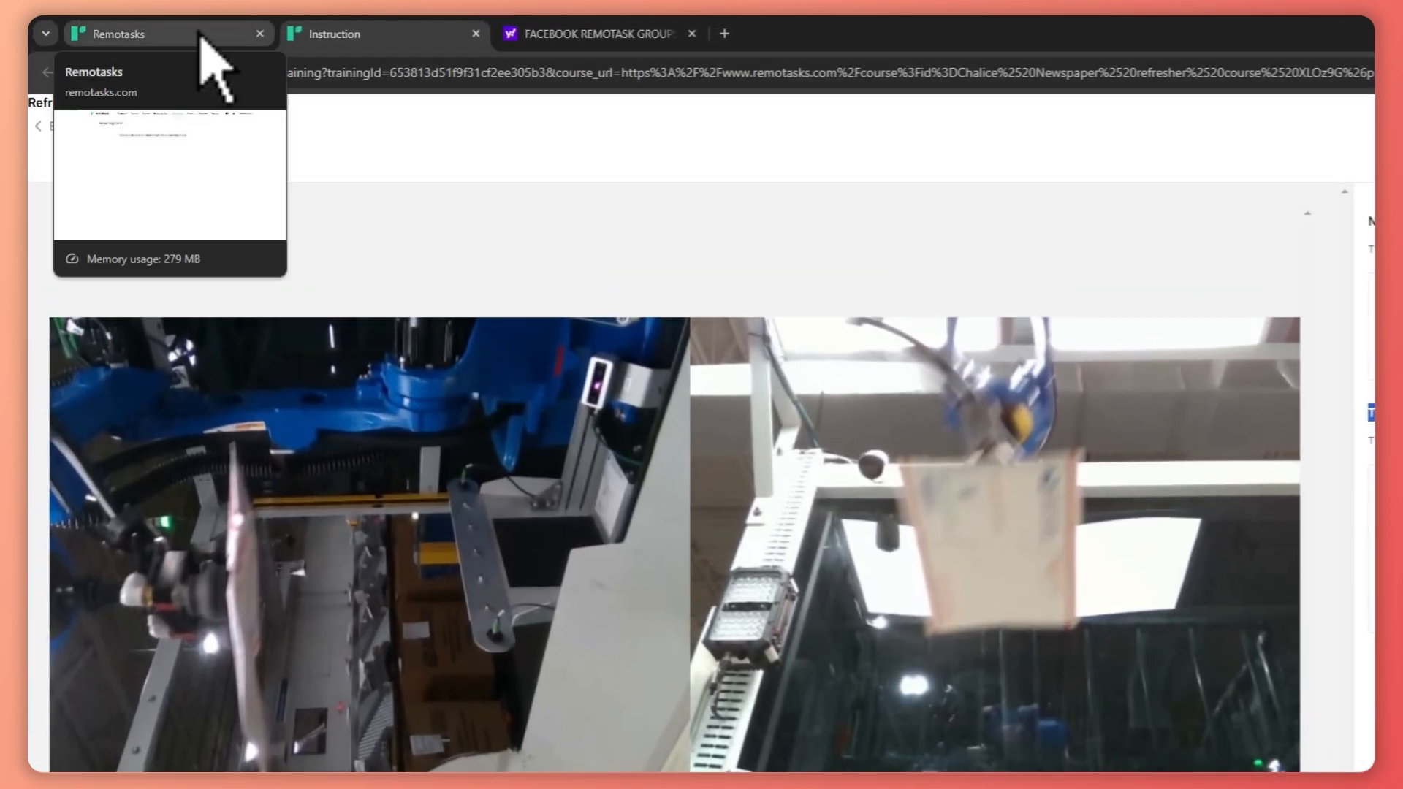